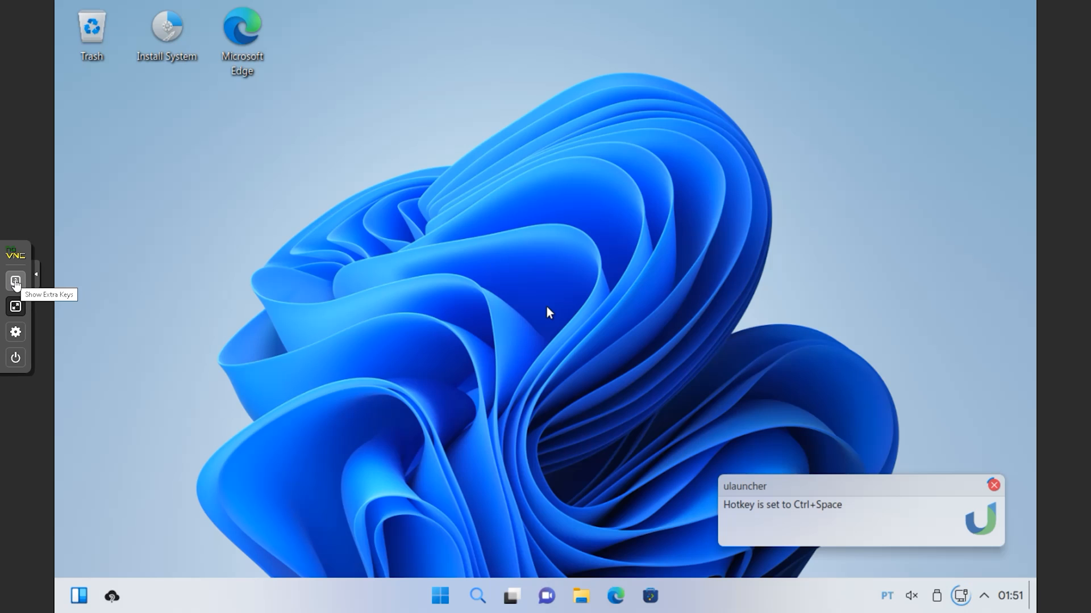
# - Scroll through the Wubuntu website's home page
pyautogui.click(992, 484)
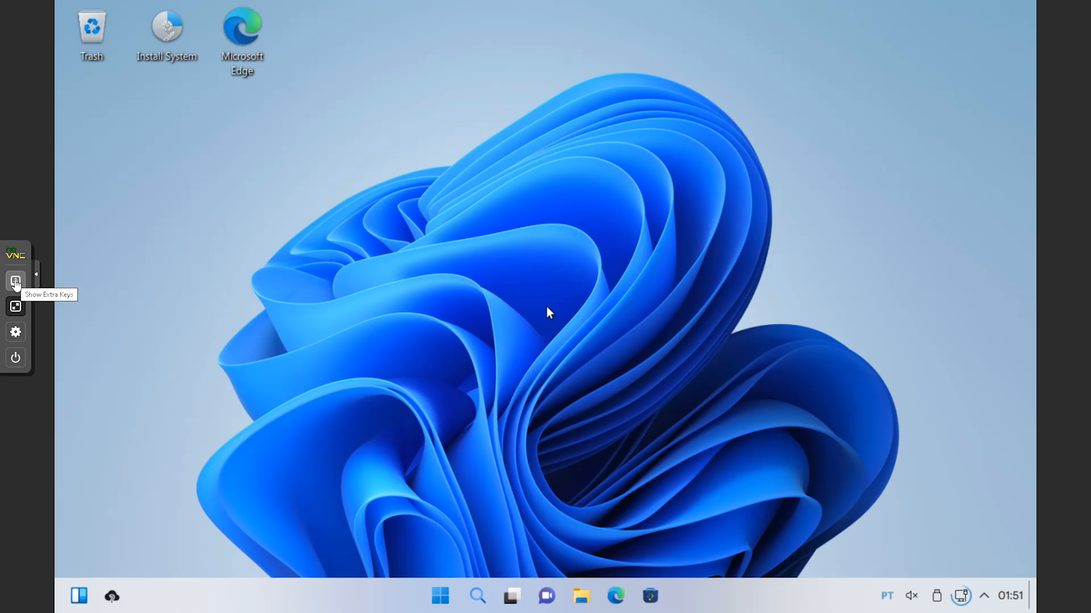
pyautogui.moveTo(94, 294)
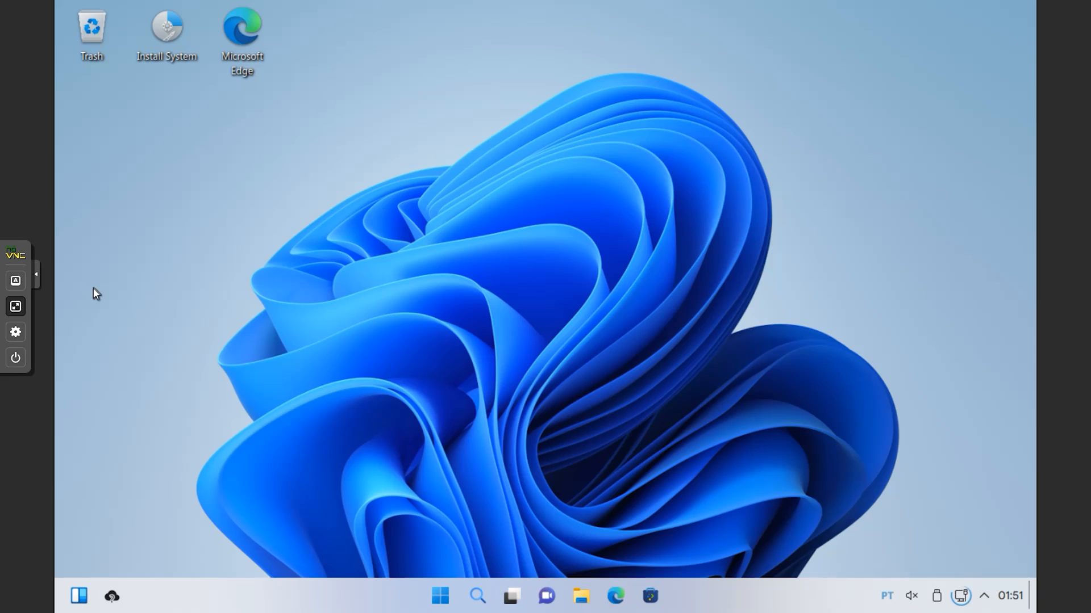
pyautogui.moveTo(268, 186)
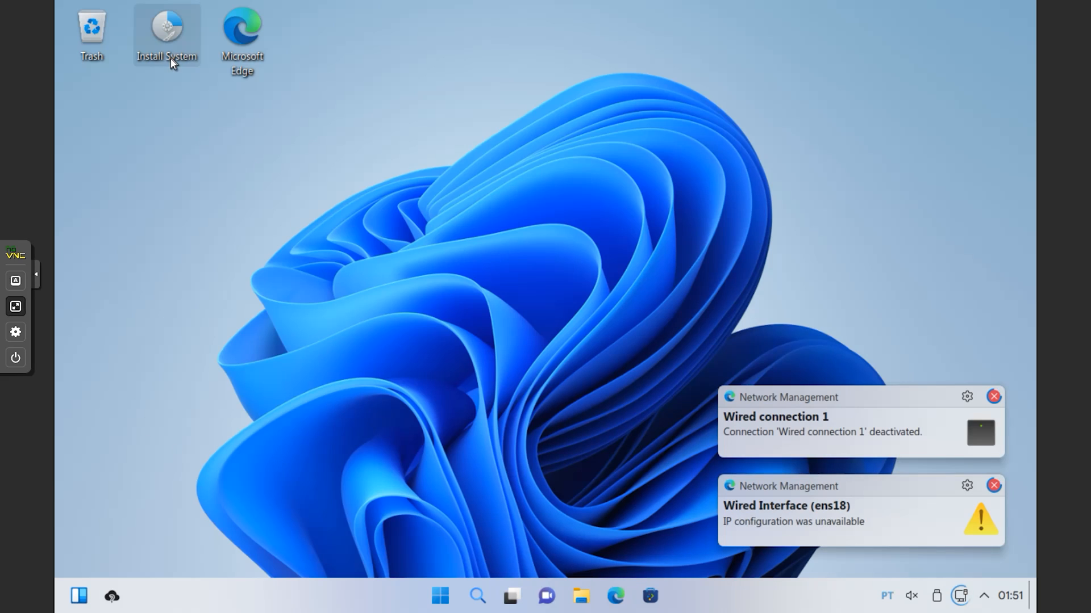
pyautogui.moveTo(811, 432)
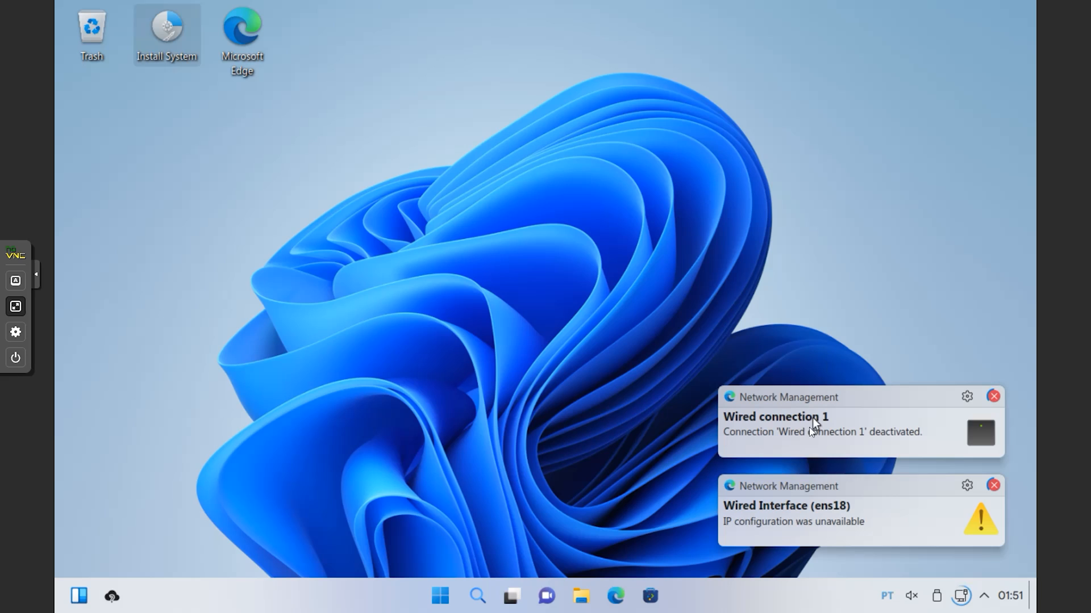
pyautogui.moveTo(855, 448)
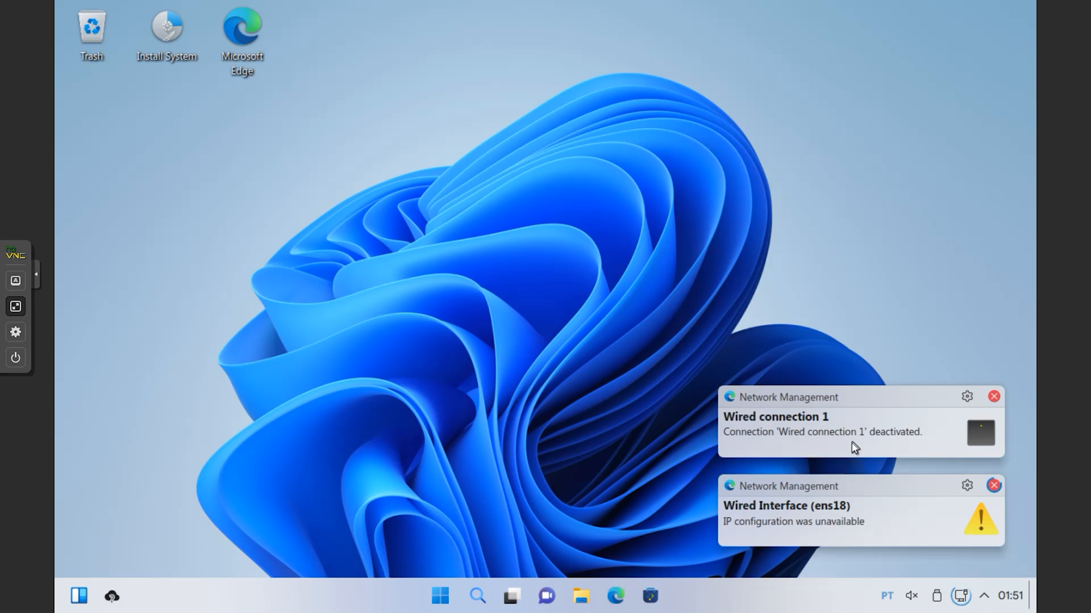
pyautogui.moveTo(853, 430)
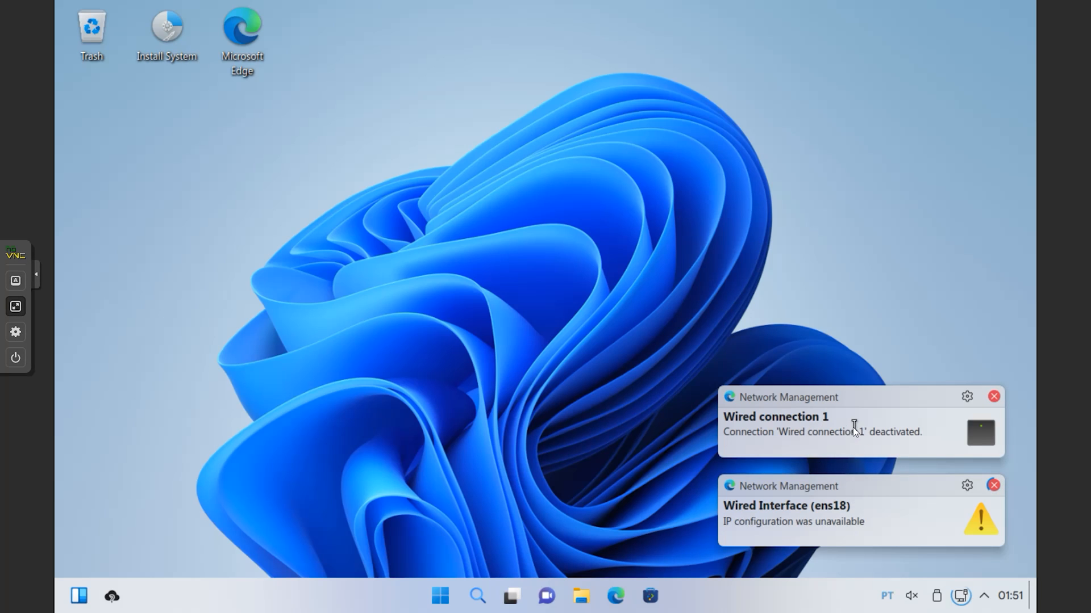
pyautogui.moveTo(970, 594)
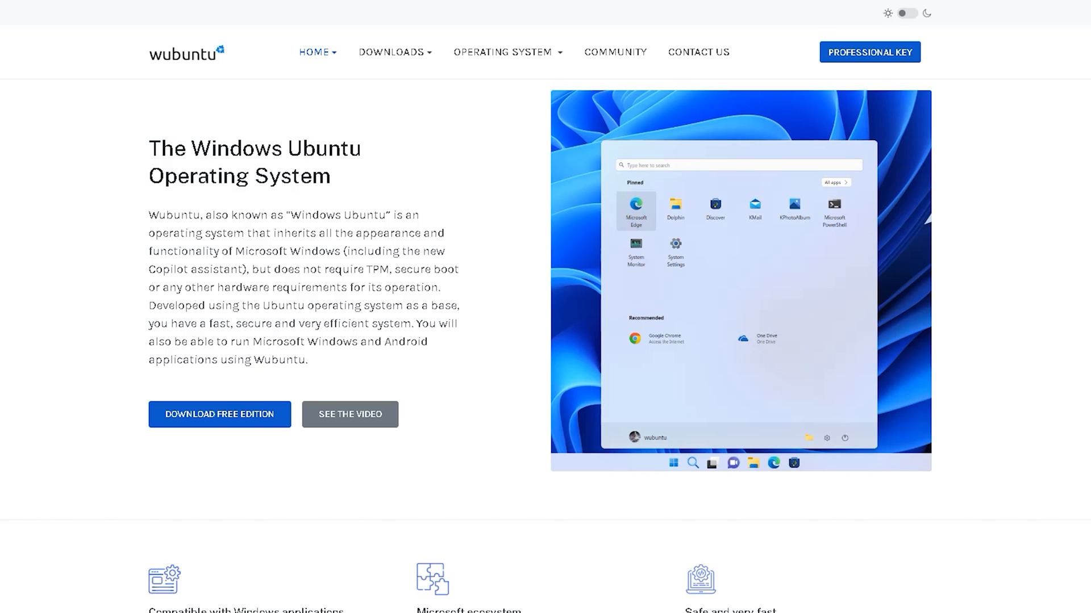
pyautogui.moveTo(390, 139); pyautogui.dragTo(139, 195)
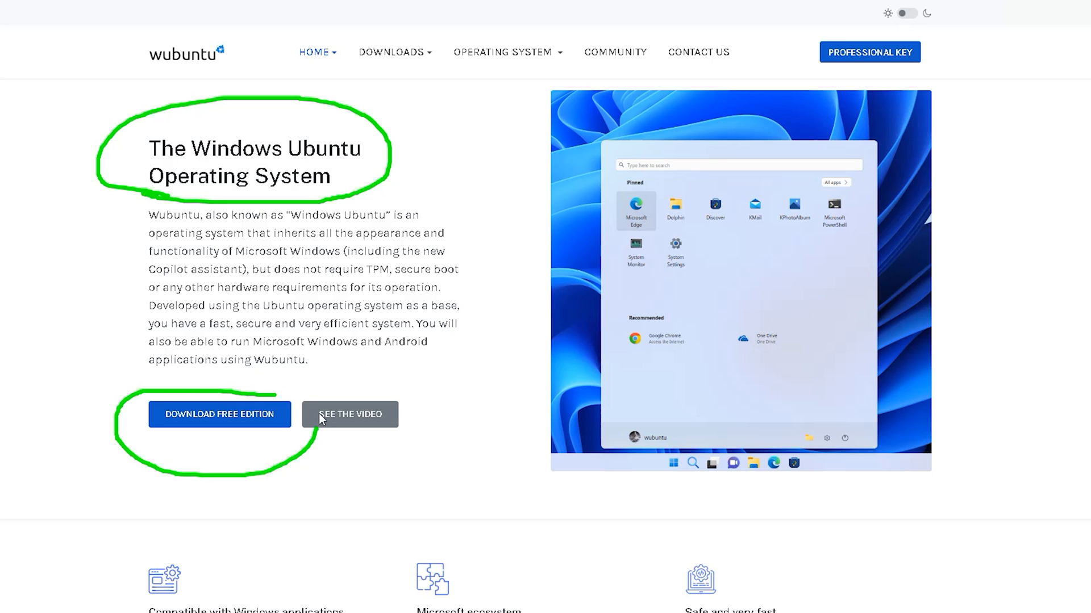
pyautogui.moveTo(879, 82)
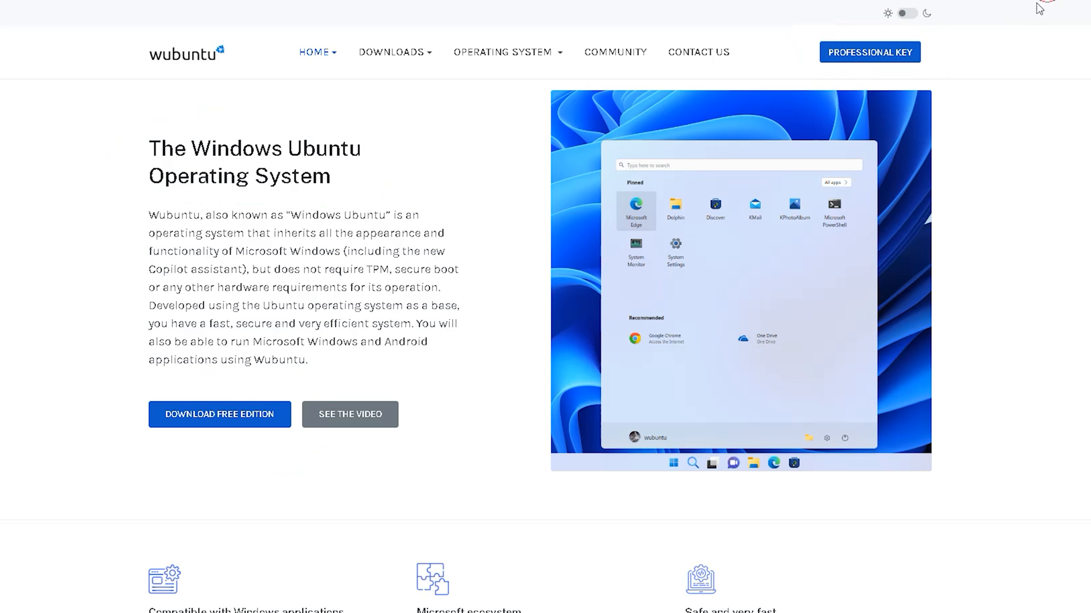
pyautogui.scroll(-3)
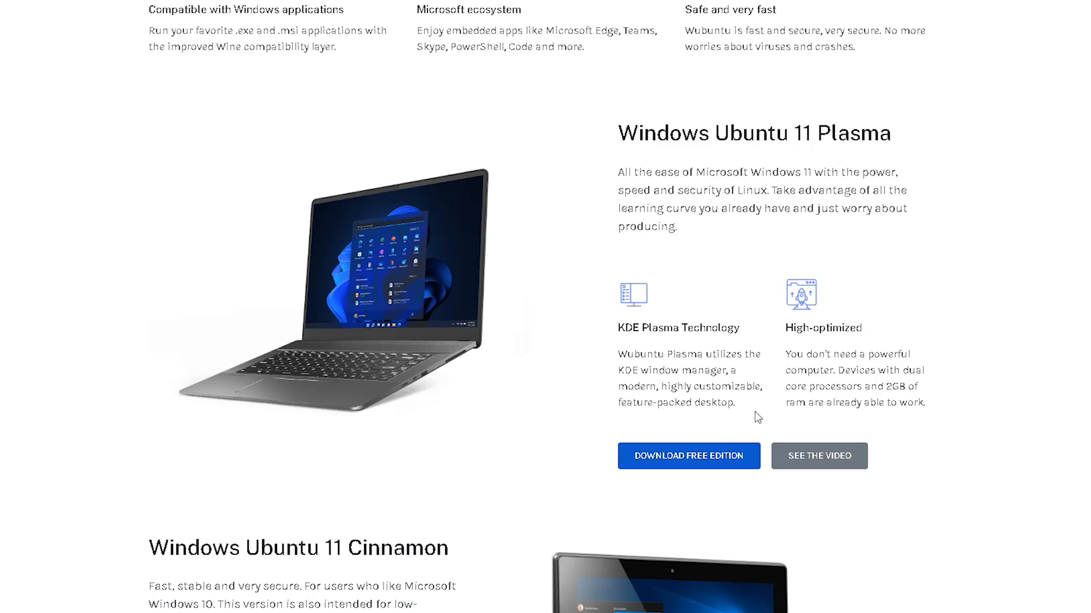
pyautogui.scroll(-3)
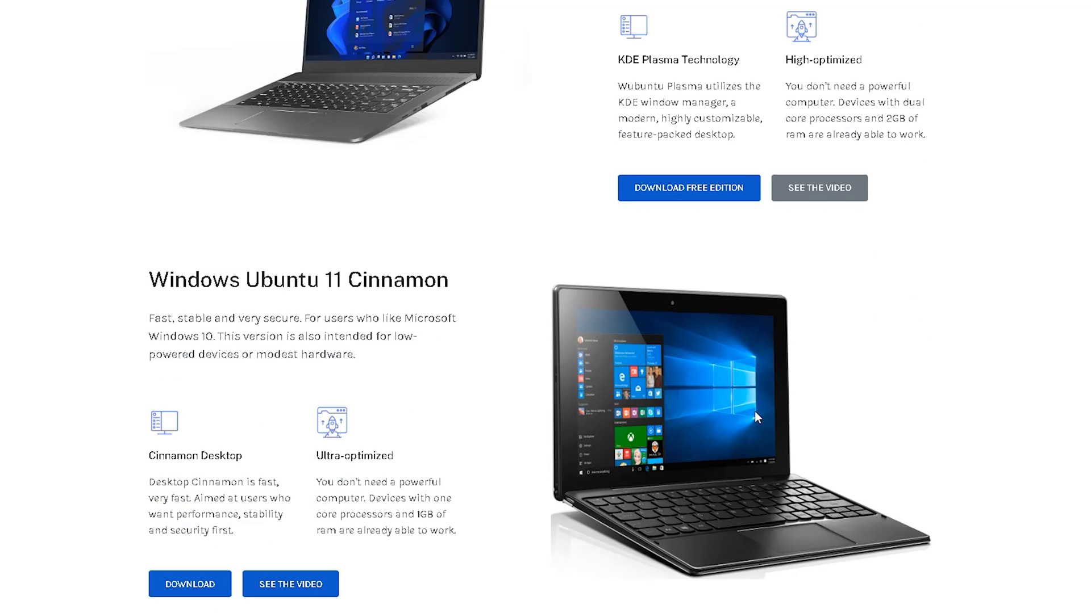
pyautogui.scroll(-3)
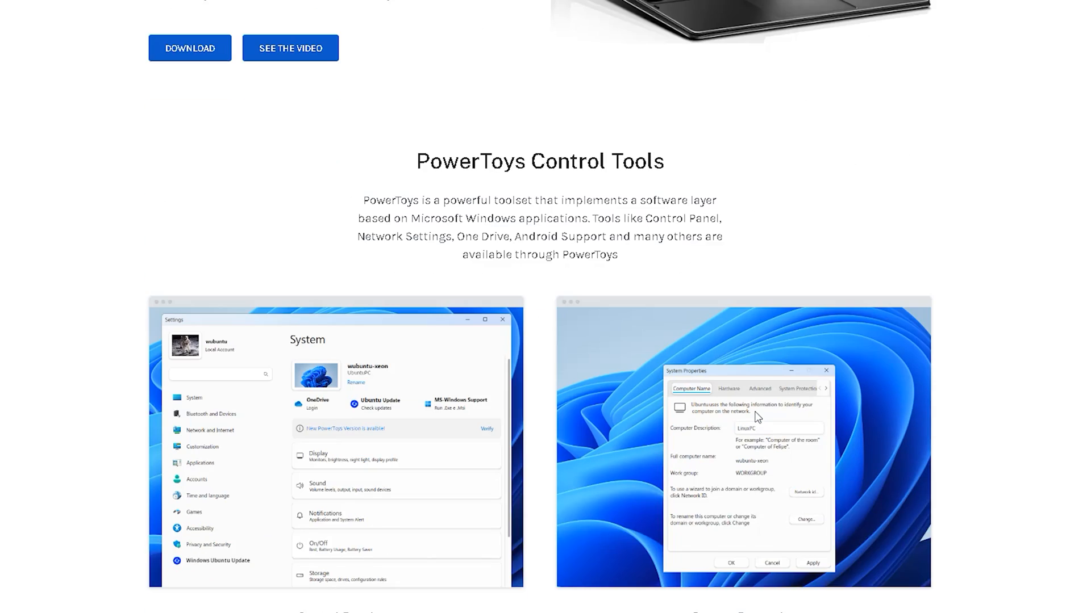
pyautogui.scroll(-3)
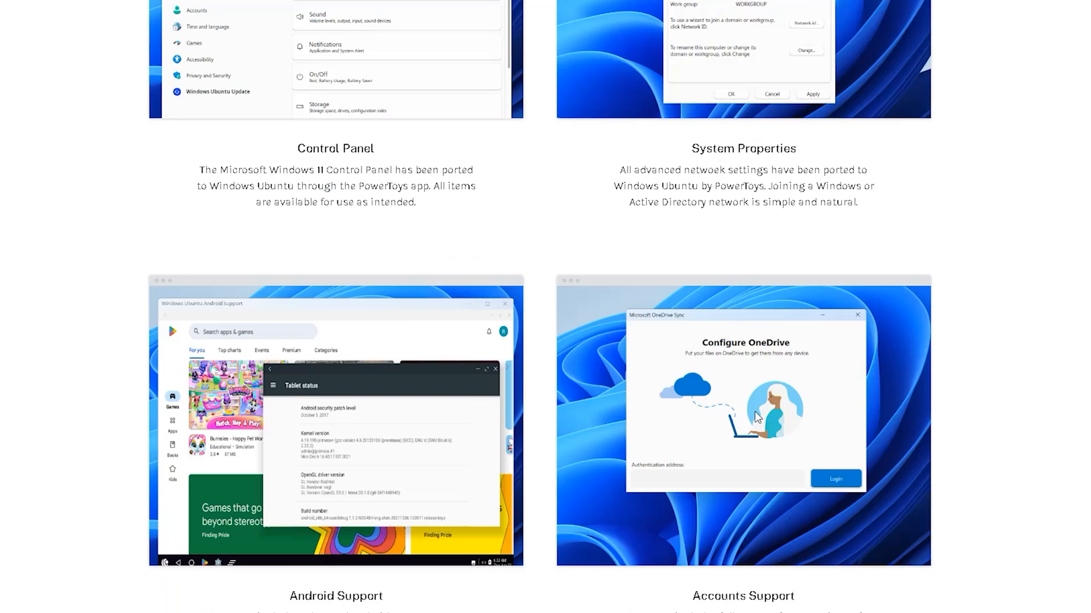
pyautogui.scroll(-3)
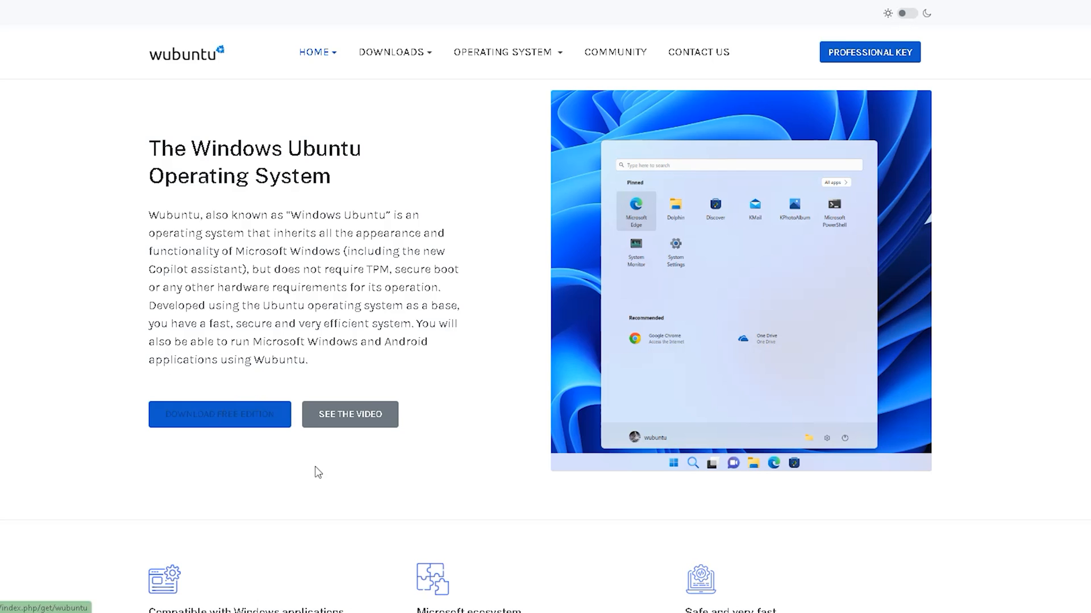
# - Browse the Windows Ubuntu 11.4.3 LTS downloads page, then view the connection's General configuration
pyautogui.click(392, 51)
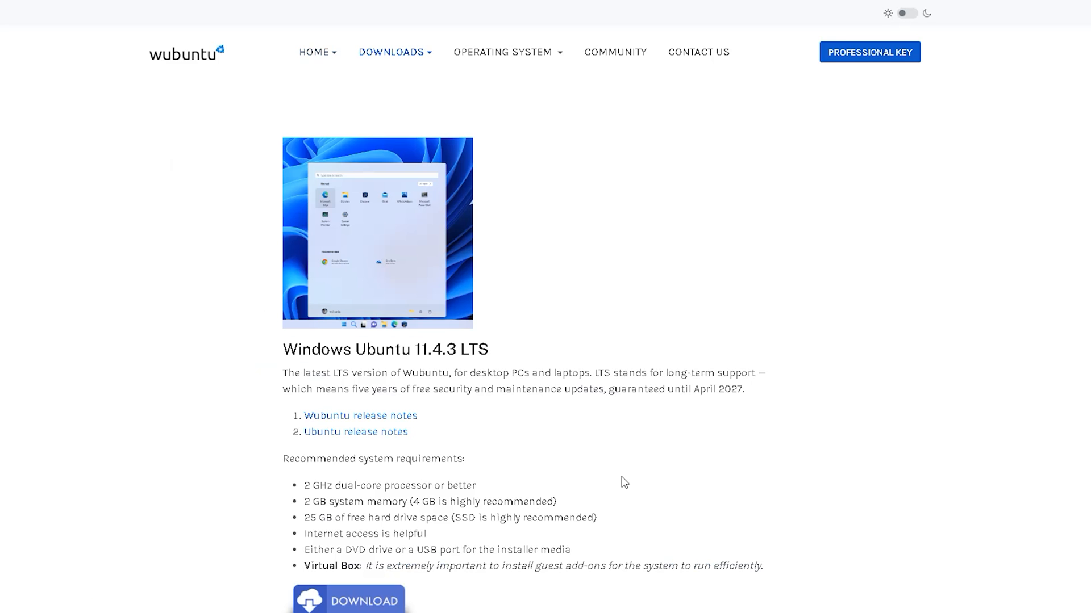
pyautogui.scroll(-3)
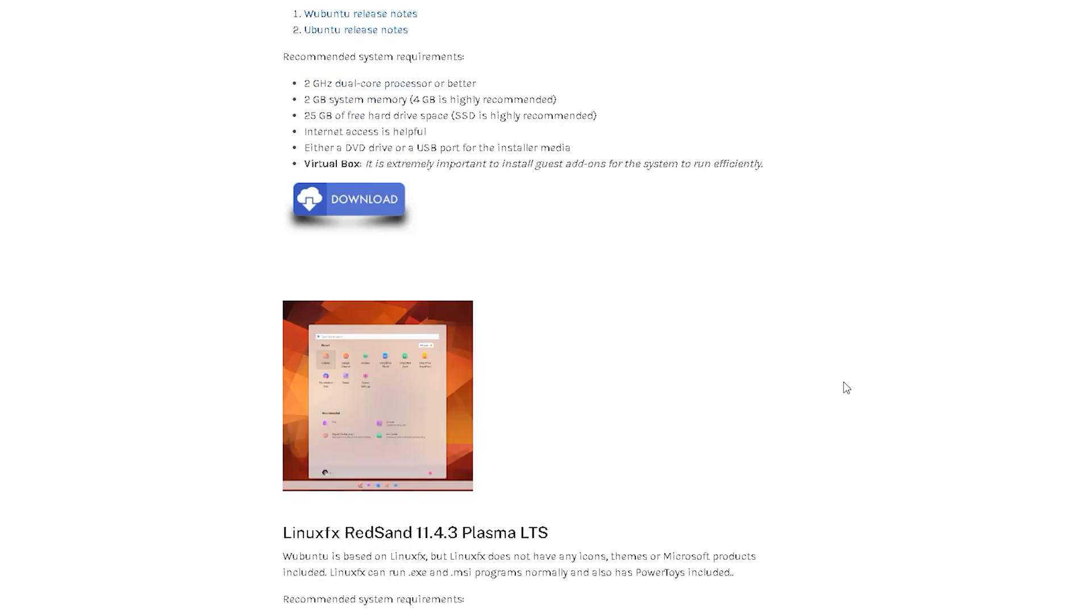
pyautogui.scroll(-3)
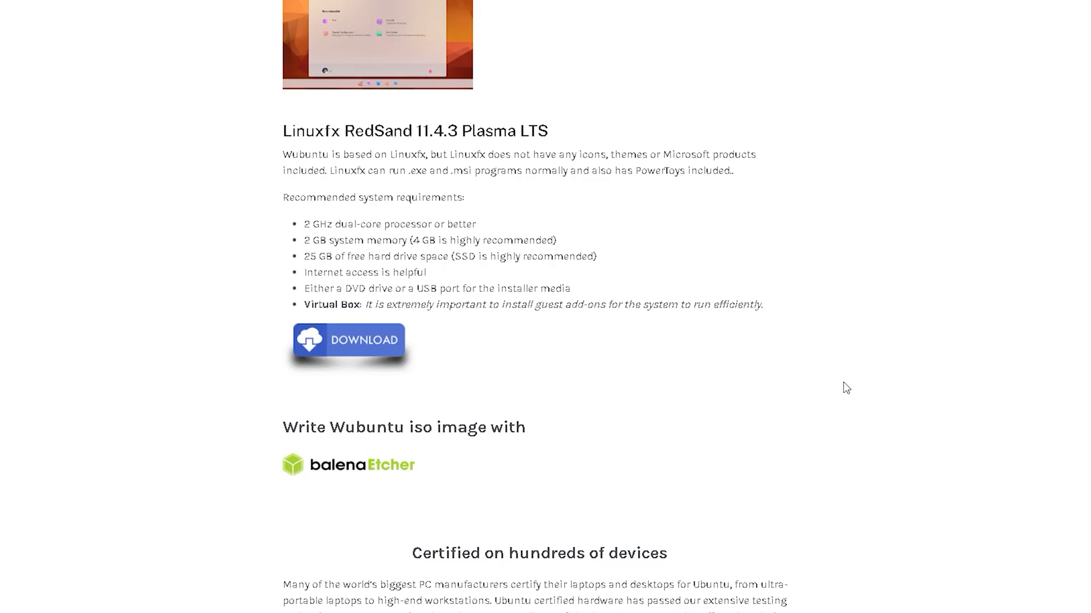
pyautogui.scroll(-3)
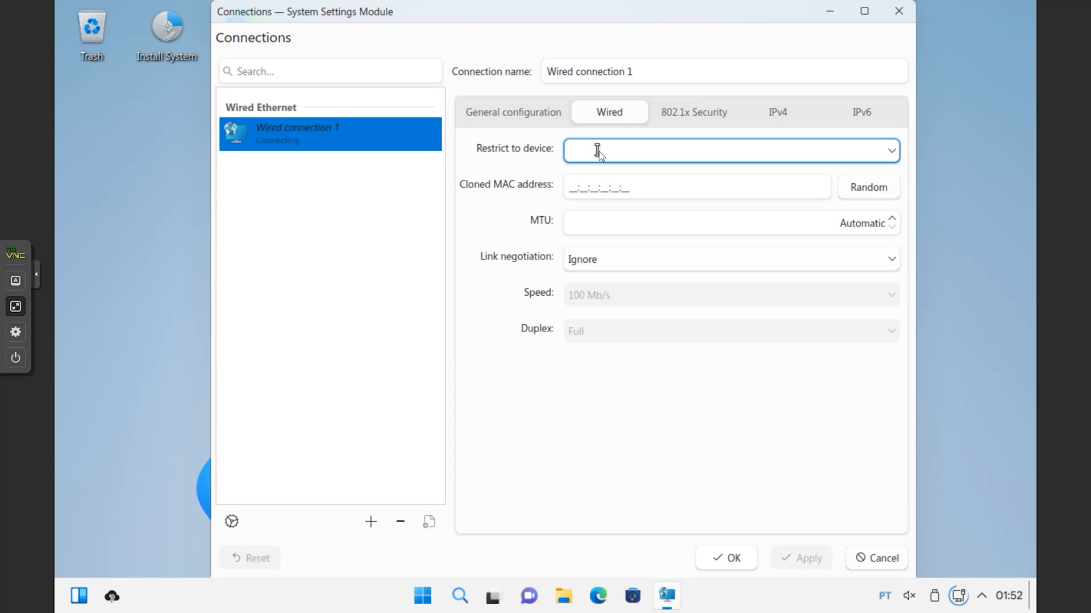
pyautogui.click(512, 112)
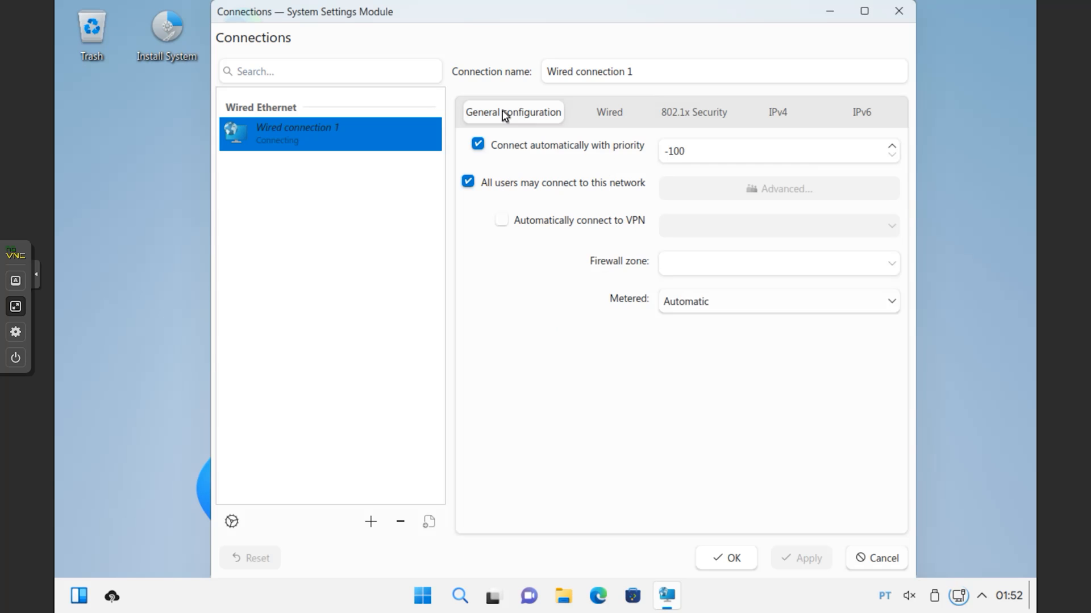
pyautogui.click(432, 595)
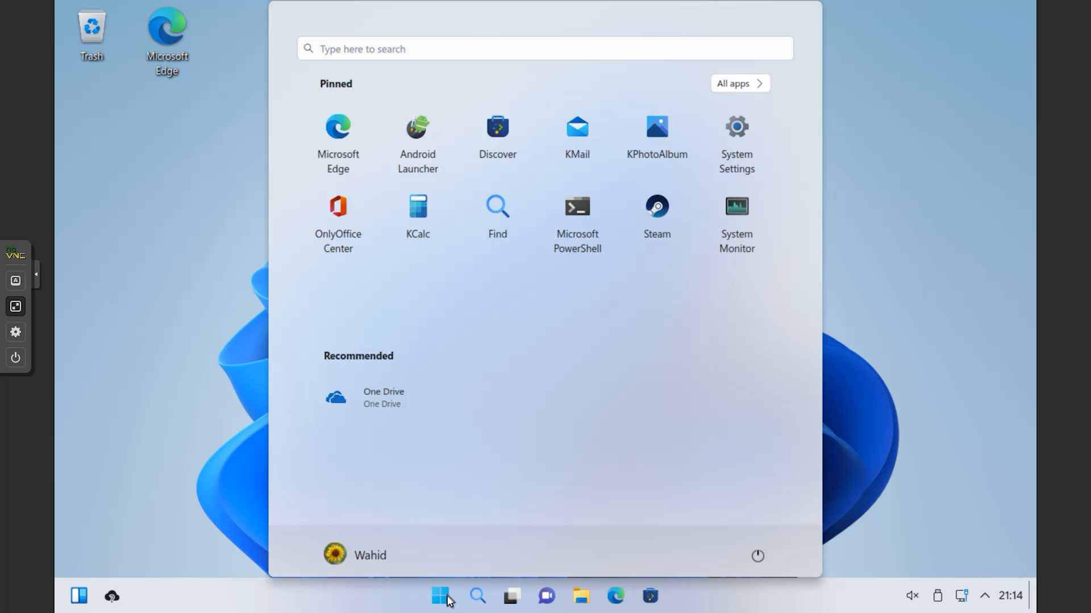
pyautogui.moveTo(465, 534)
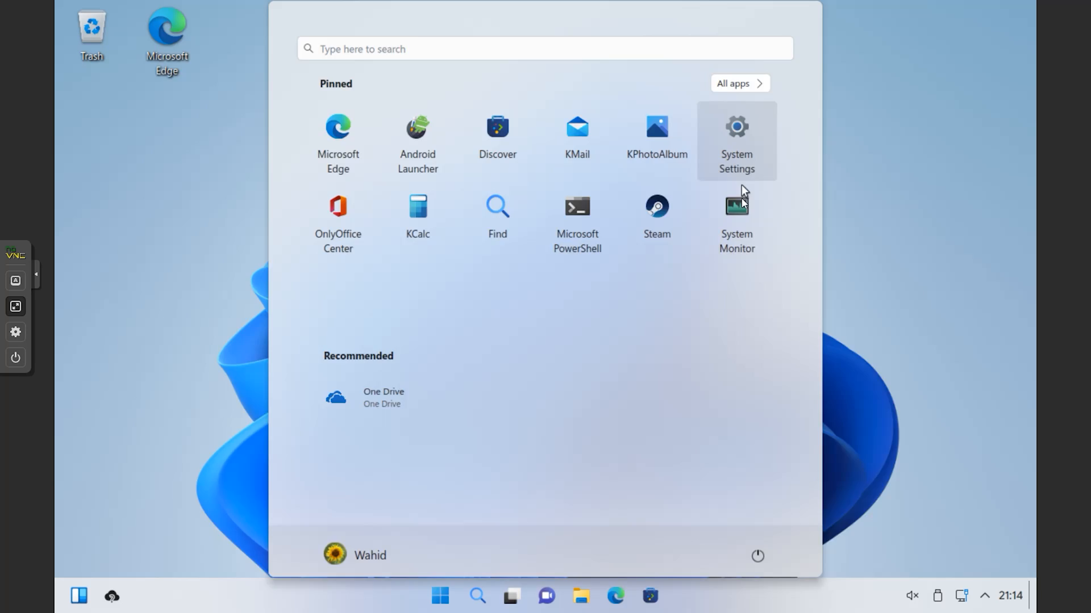
# - Open System Monitor to review memory, disk and CPU usage, then close it
pyautogui.click(737, 202)
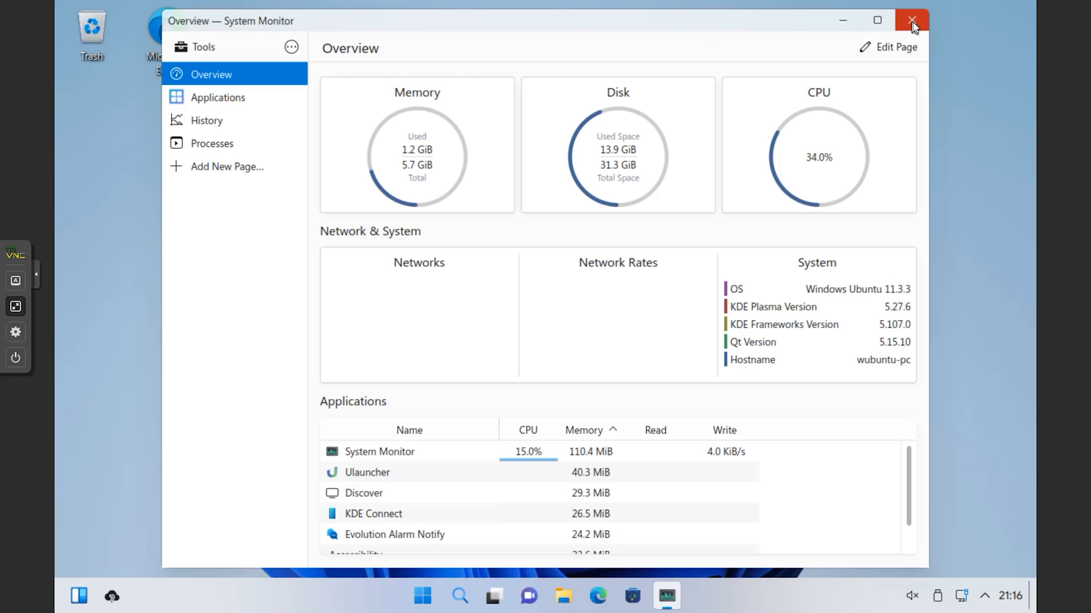
pyautogui.click(910, 19)
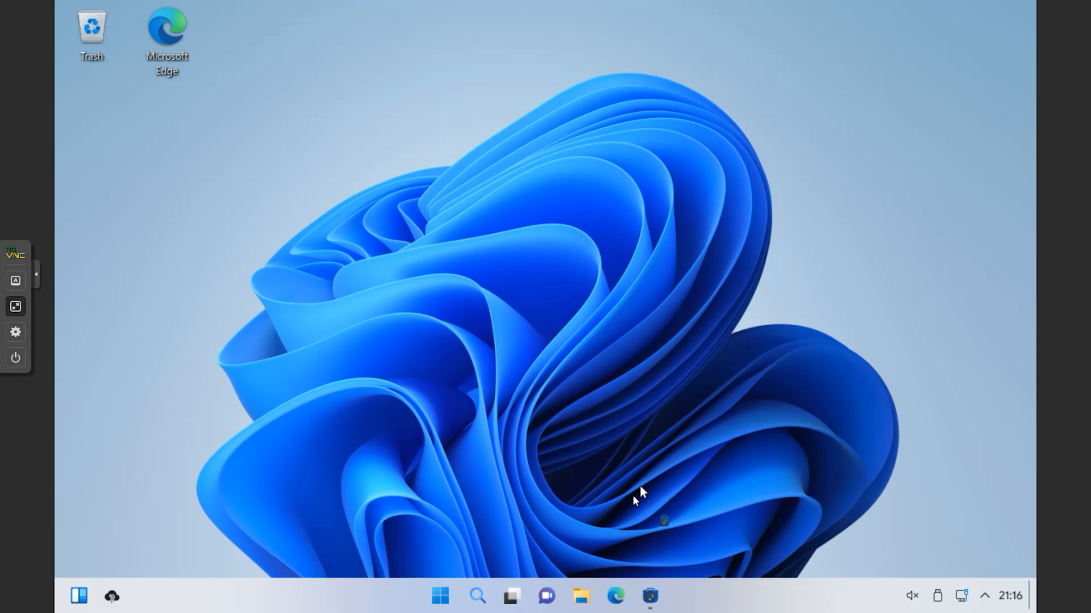
# - Show All apps in the Start menu and scroll the list down to the W entries
pyautogui.click(439, 597)
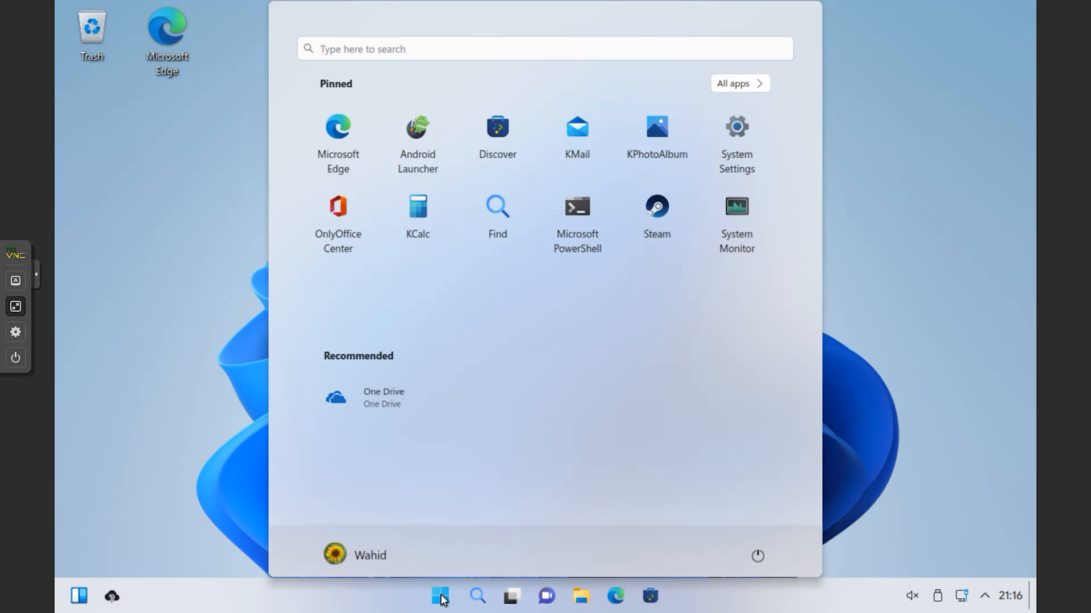
pyautogui.moveTo(697, 111)
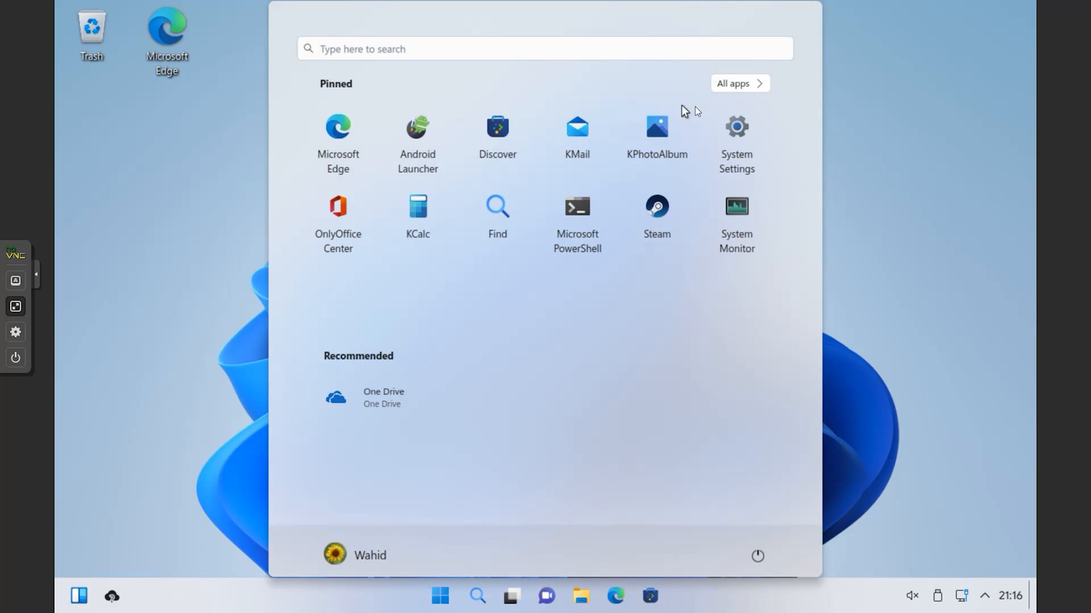
pyautogui.click(740, 83)
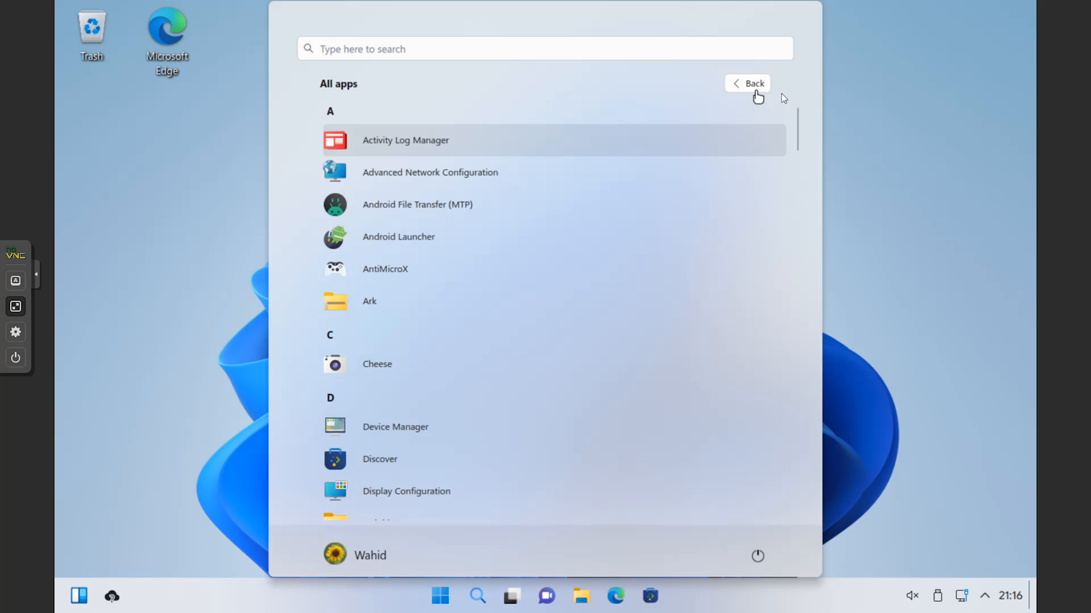
pyautogui.scroll(-3)
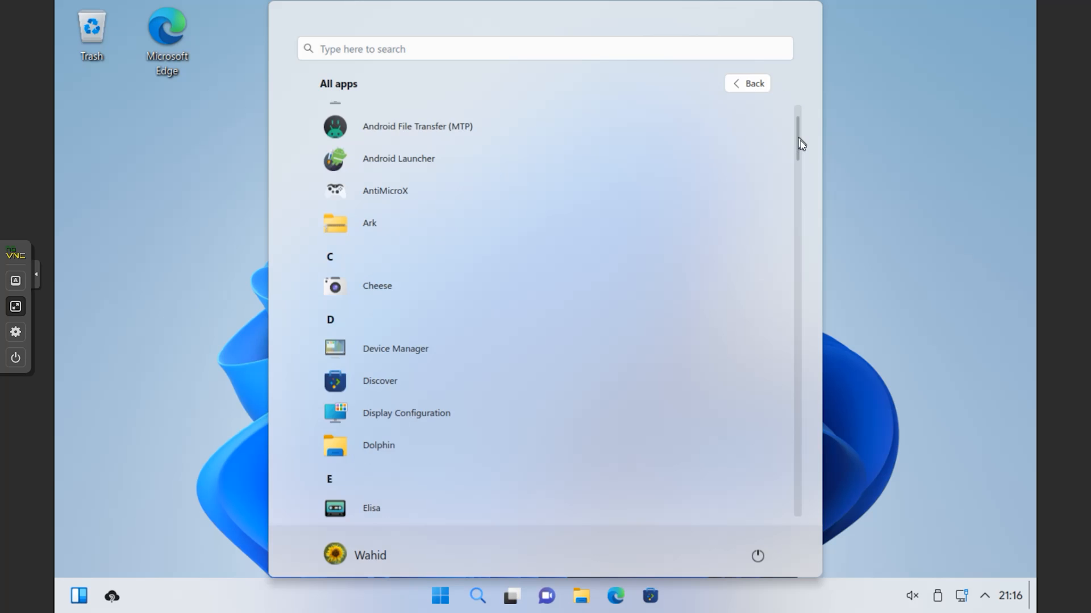
pyautogui.scroll(-3)
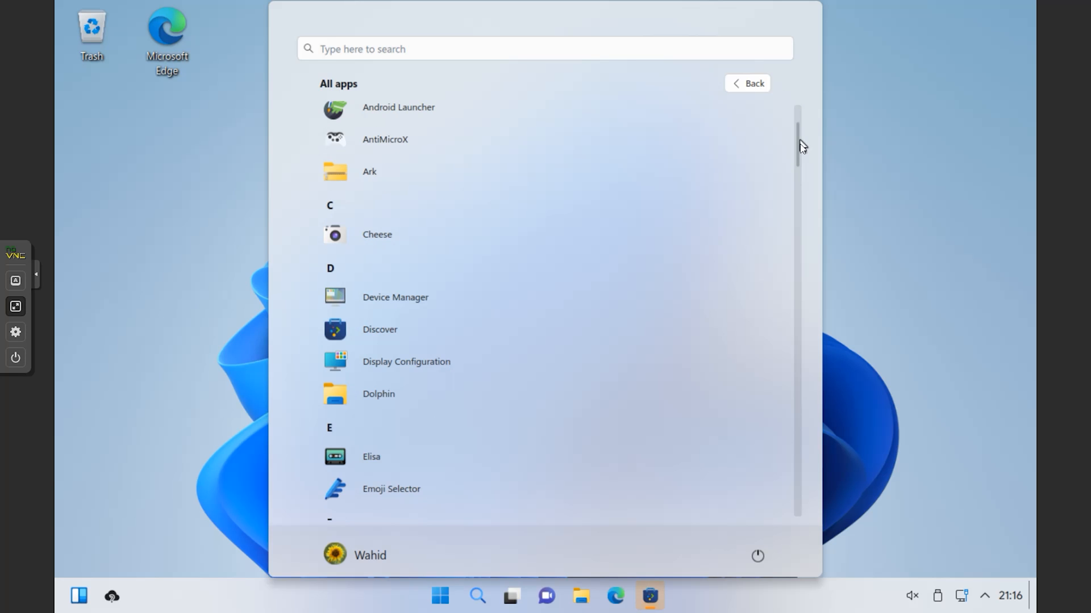
pyautogui.scroll(-3)
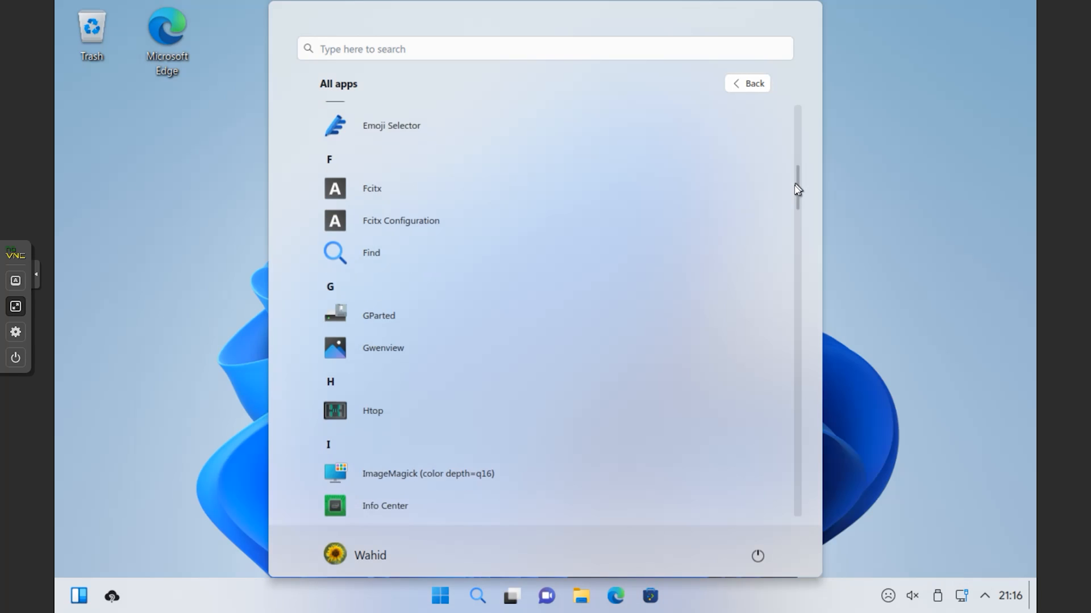
pyautogui.scroll(-3)
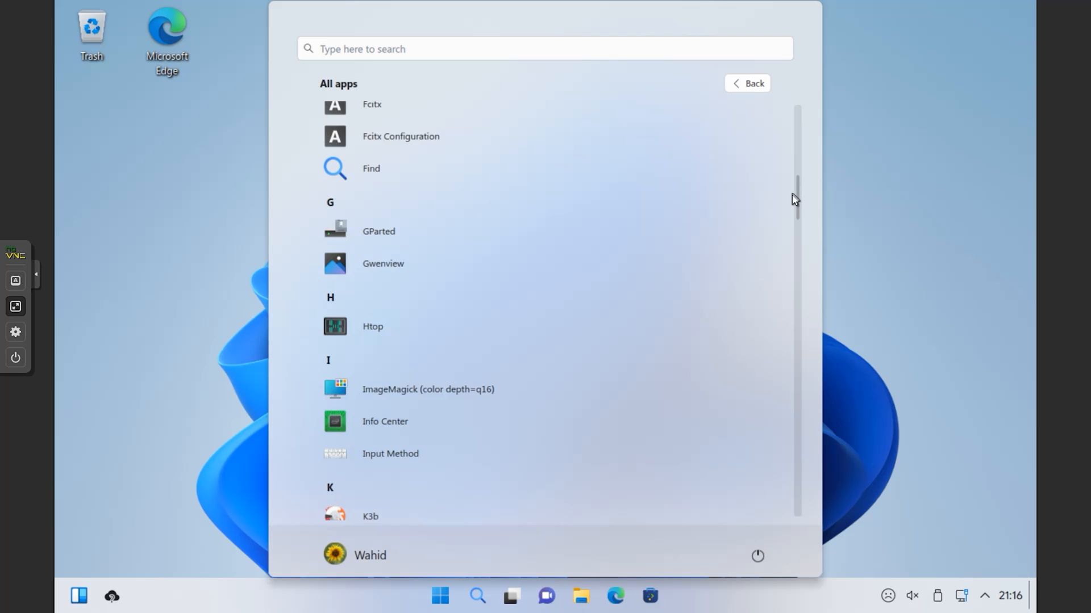
pyautogui.scroll(-3)
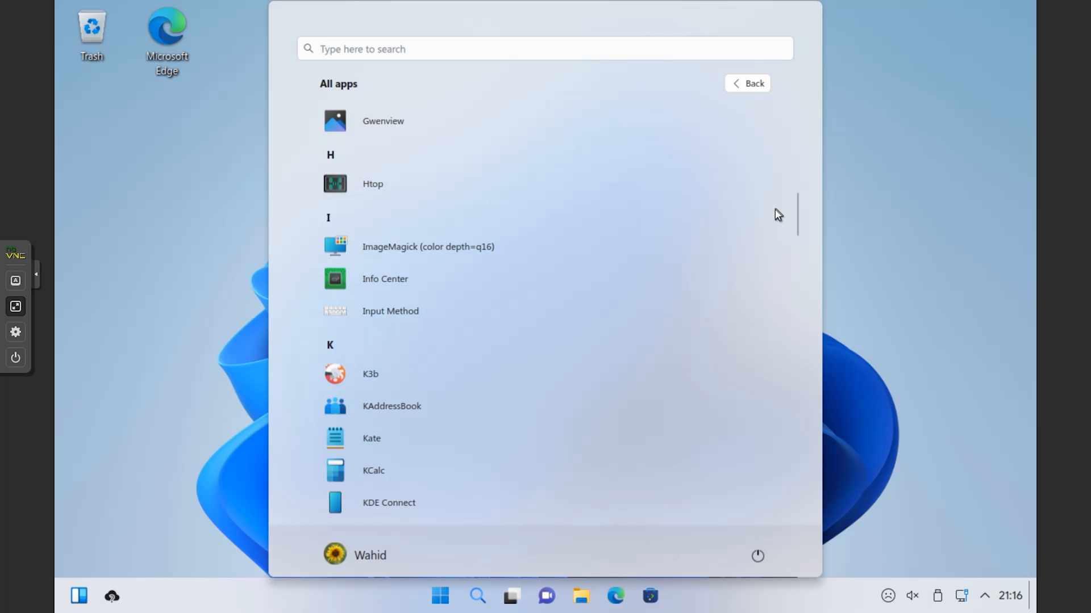
pyautogui.moveTo(545, 288)
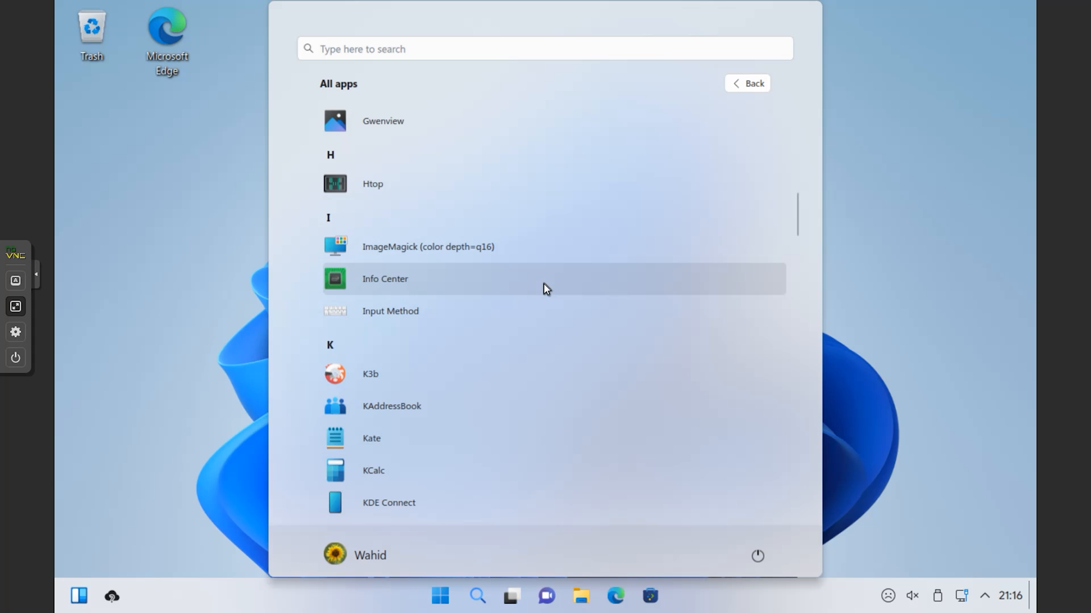
pyautogui.scroll(-3)
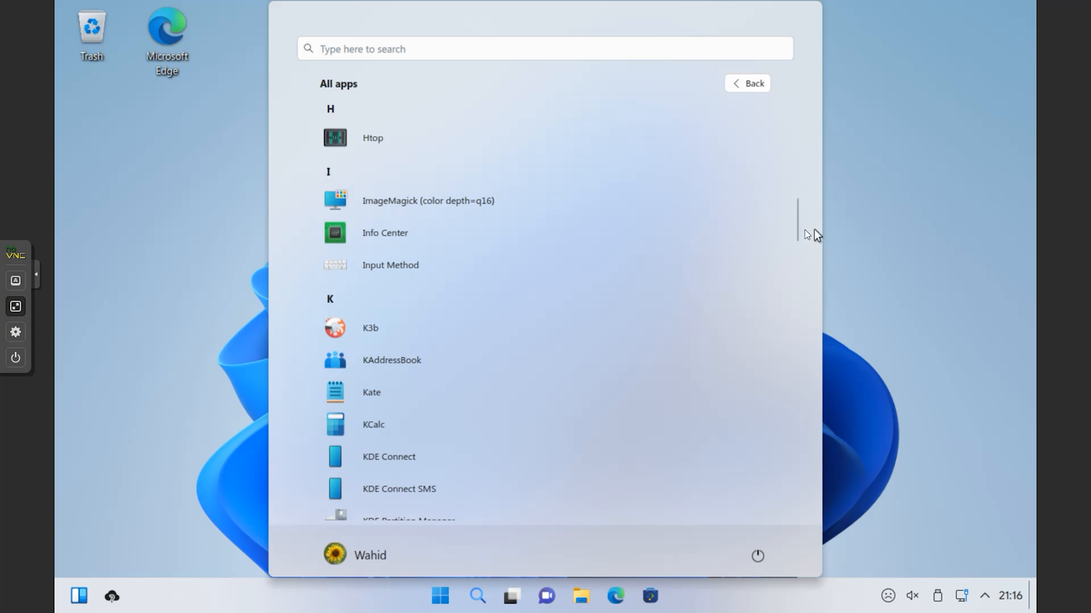
pyautogui.scroll(-3)
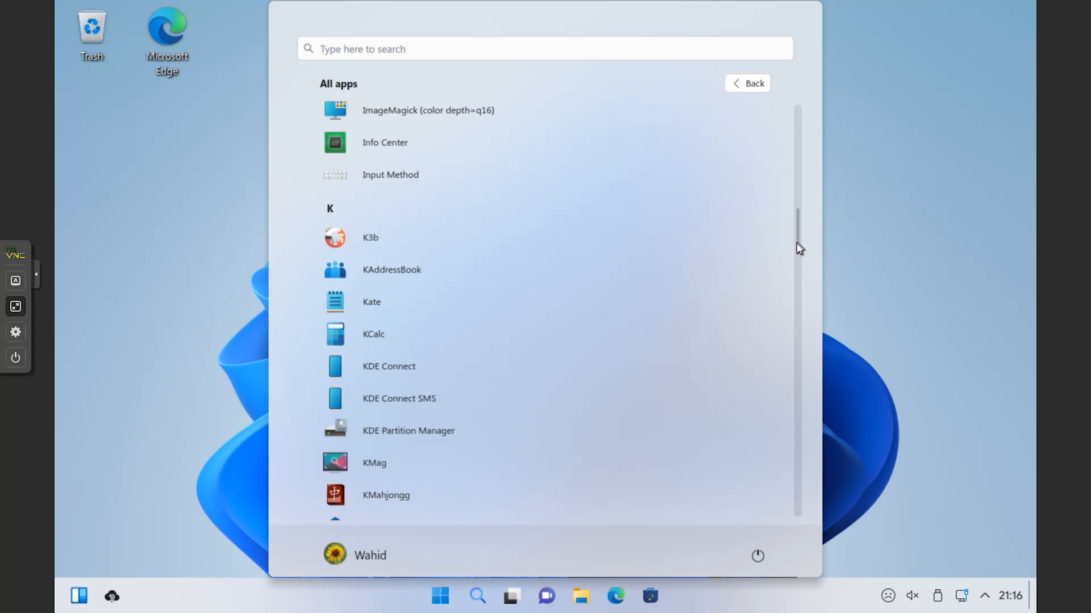
pyautogui.scroll(-3)
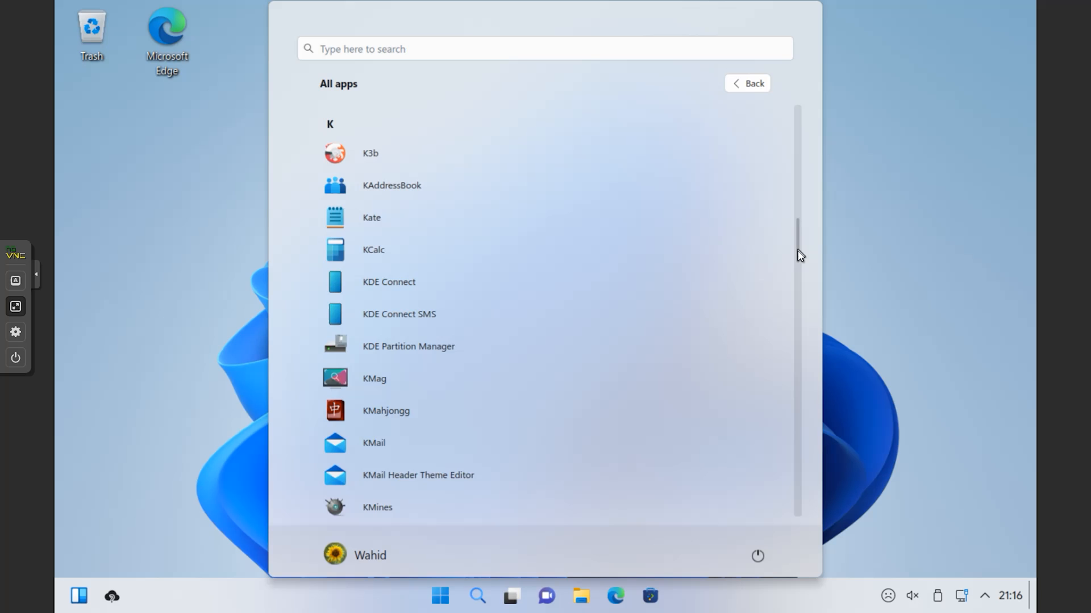
pyautogui.scroll(-3)
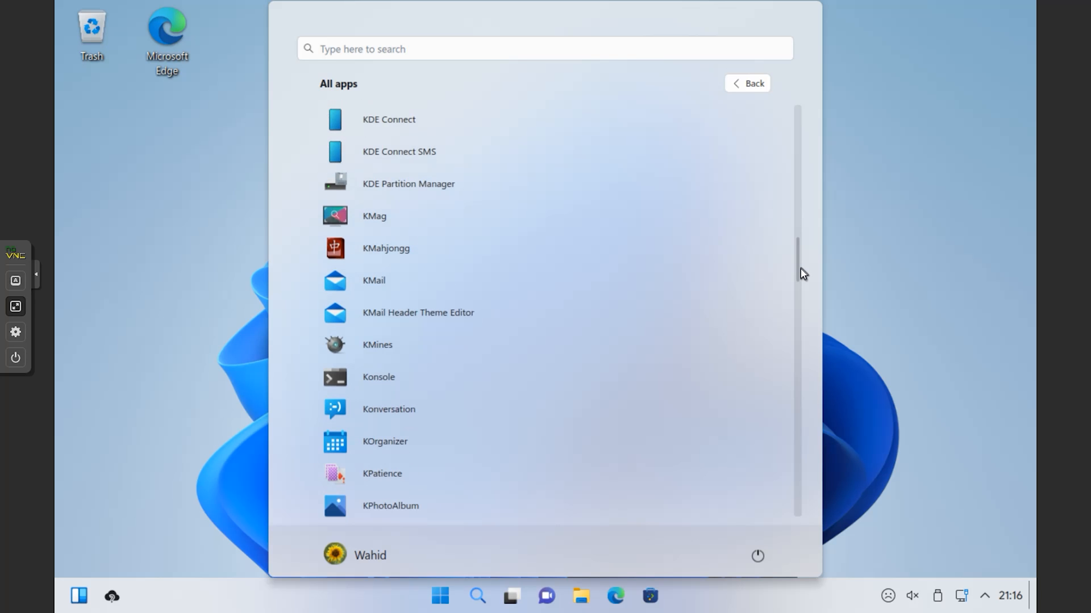
pyautogui.scroll(-3)
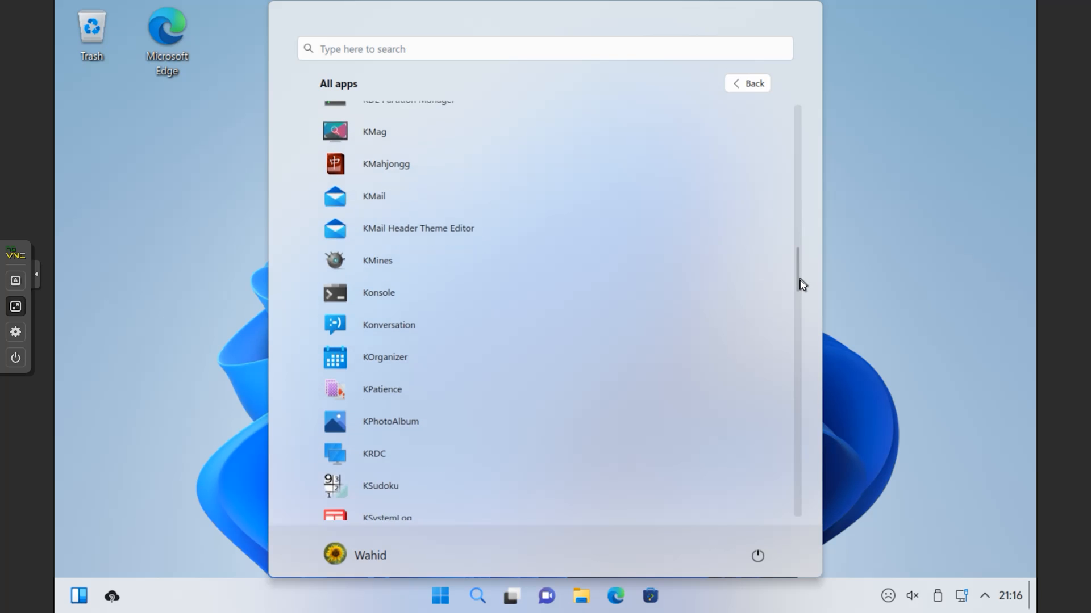
pyautogui.scroll(-3)
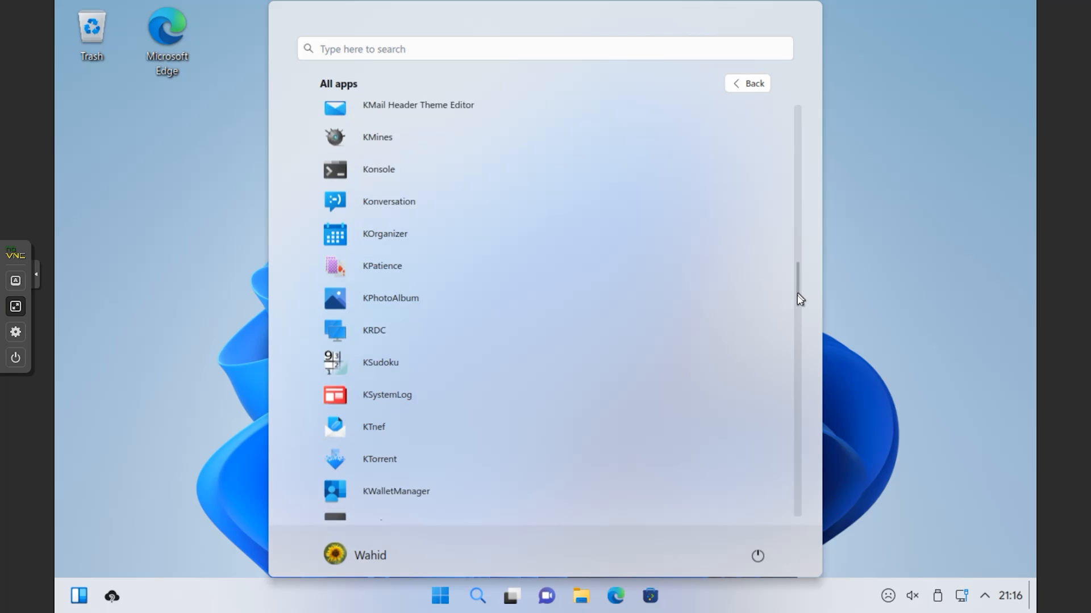
pyautogui.scroll(-3)
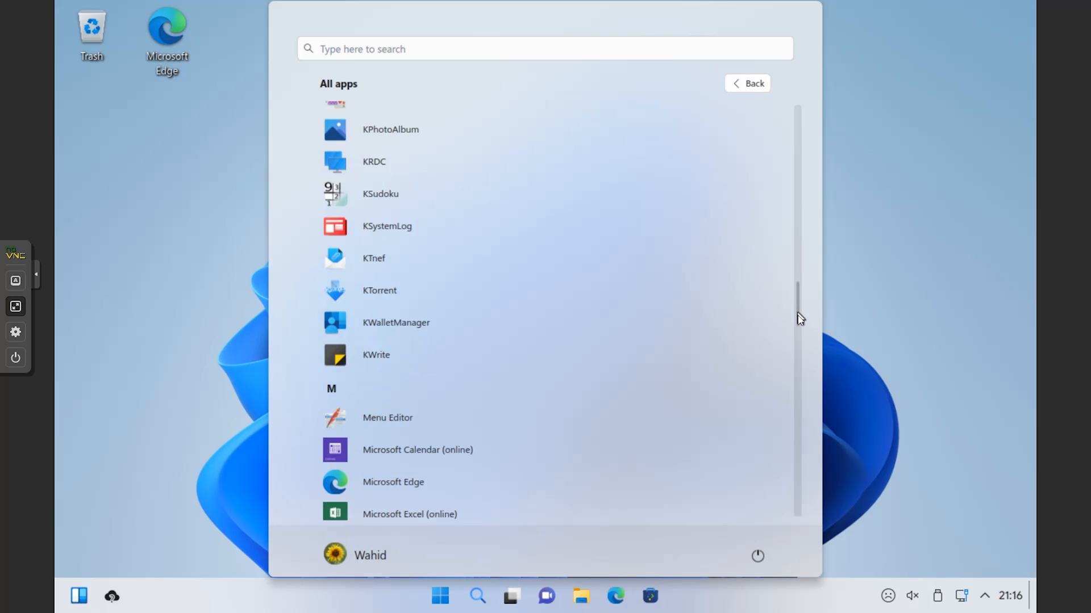
pyautogui.scroll(-3)
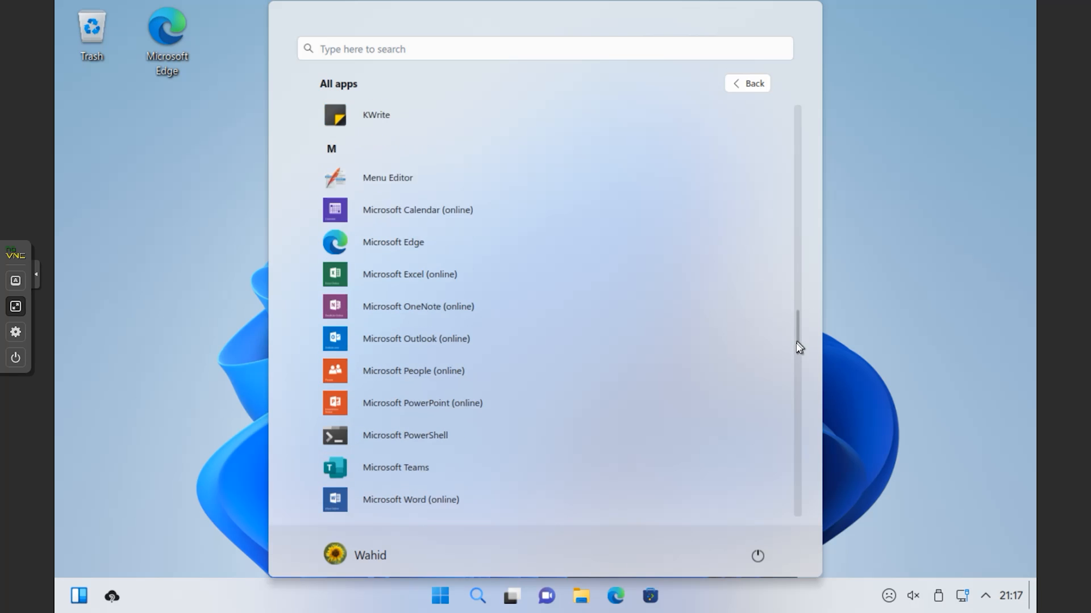
pyautogui.scroll(-3)
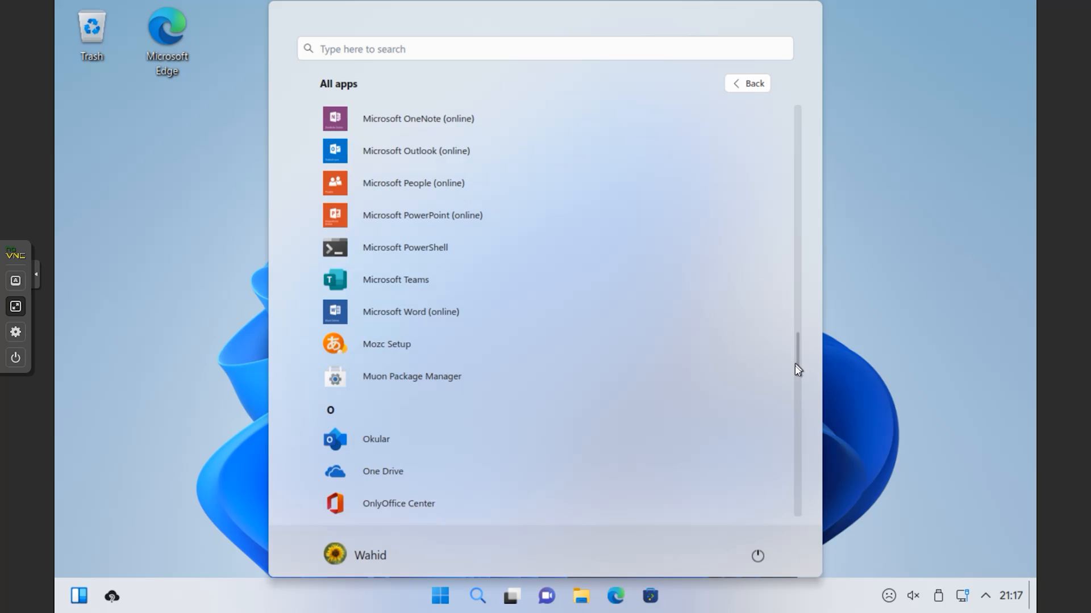
pyautogui.scroll(-3)
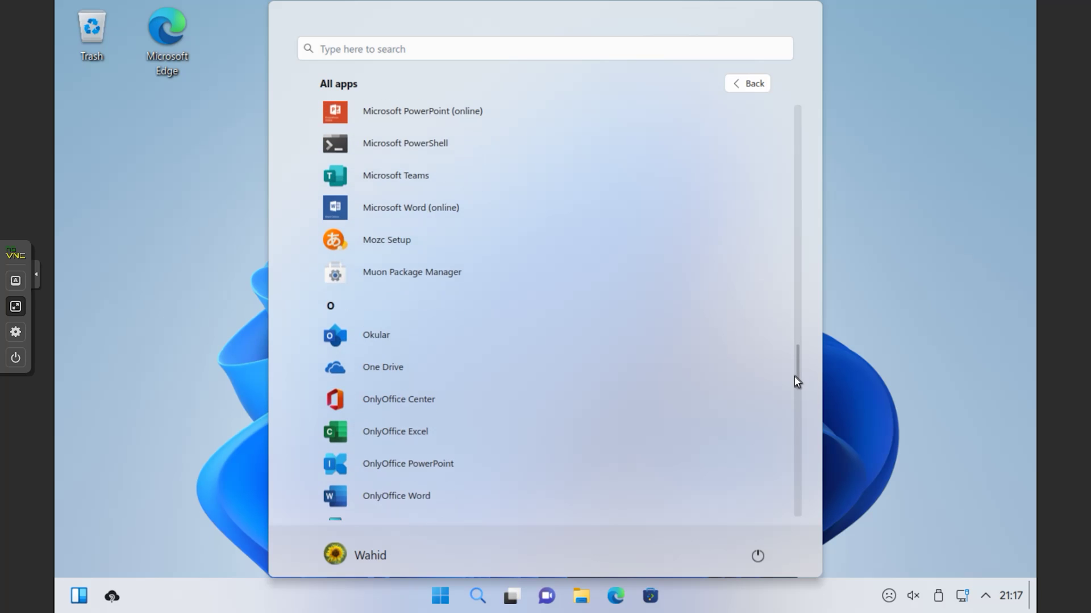
pyautogui.scroll(-3)
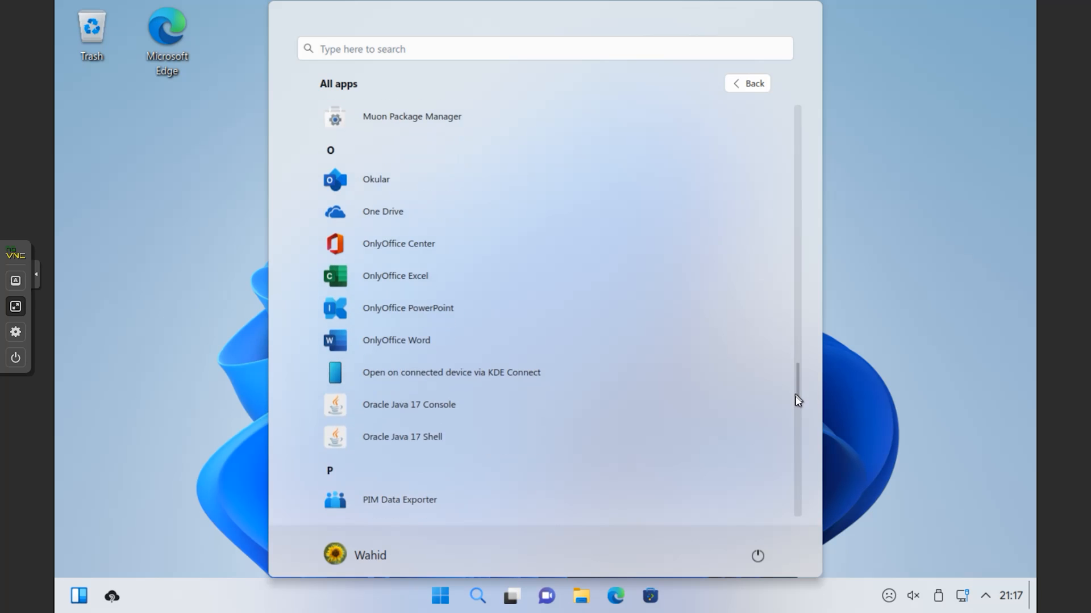
pyautogui.scroll(-3)
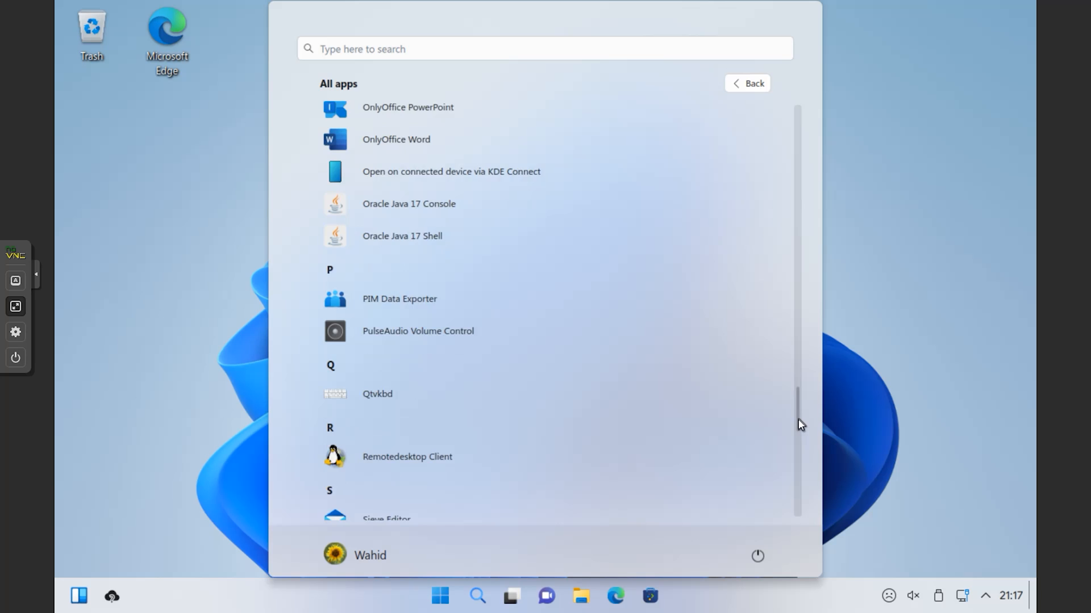
pyautogui.scroll(-3)
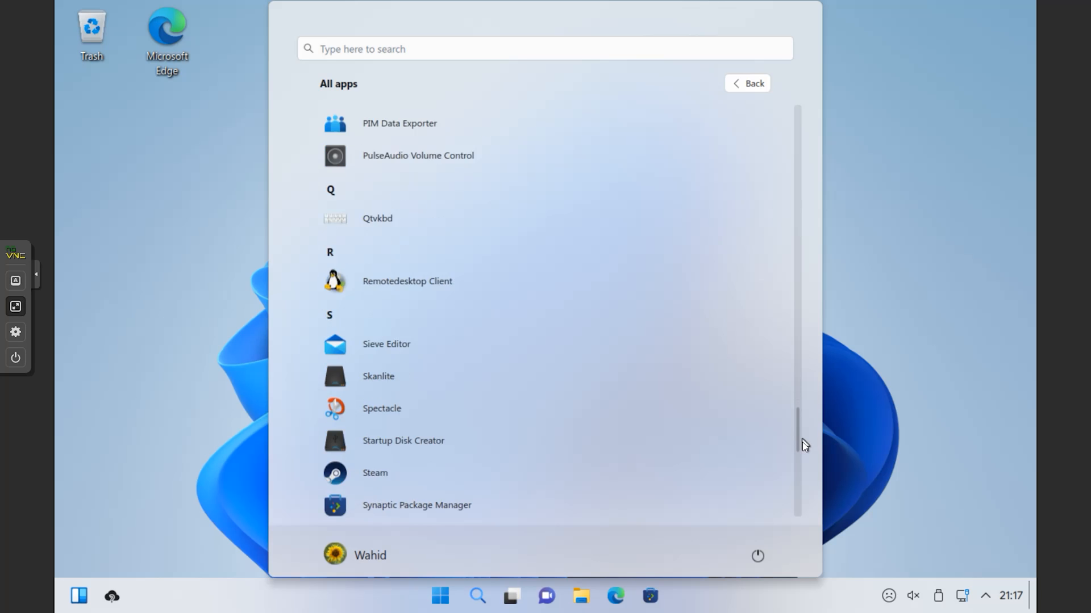
pyautogui.scroll(-3)
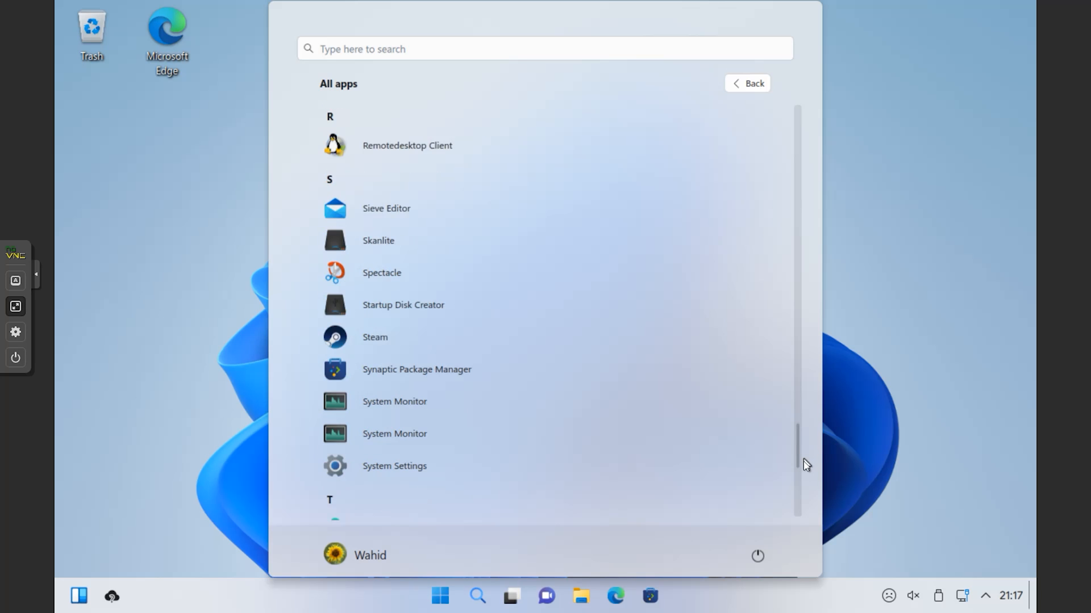
pyautogui.scroll(-3)
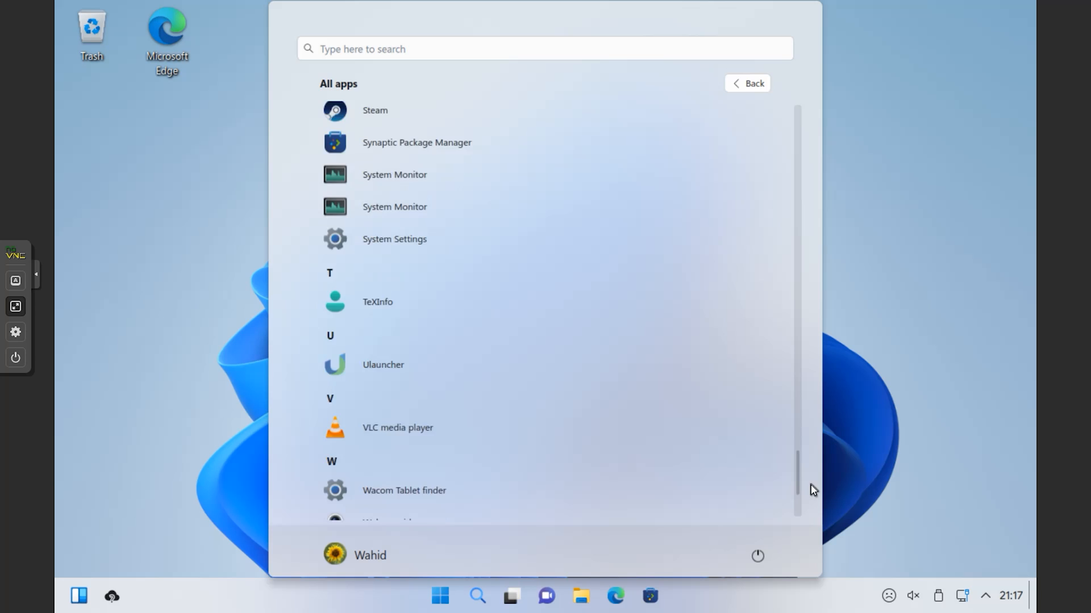
pyautogui.scroll(-3)
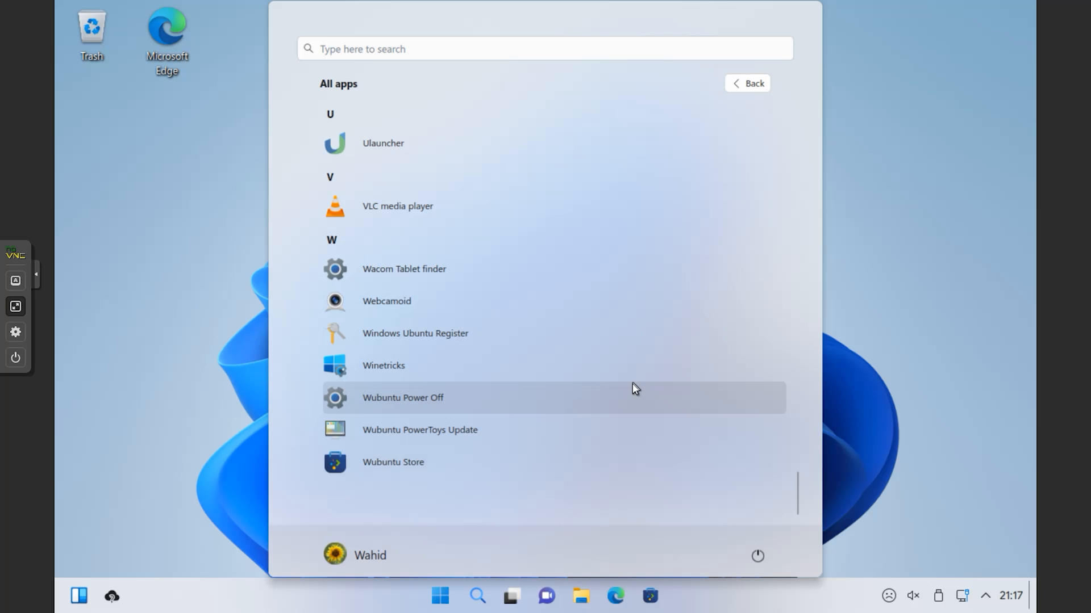
pyautogui.moveTo(754, 164)
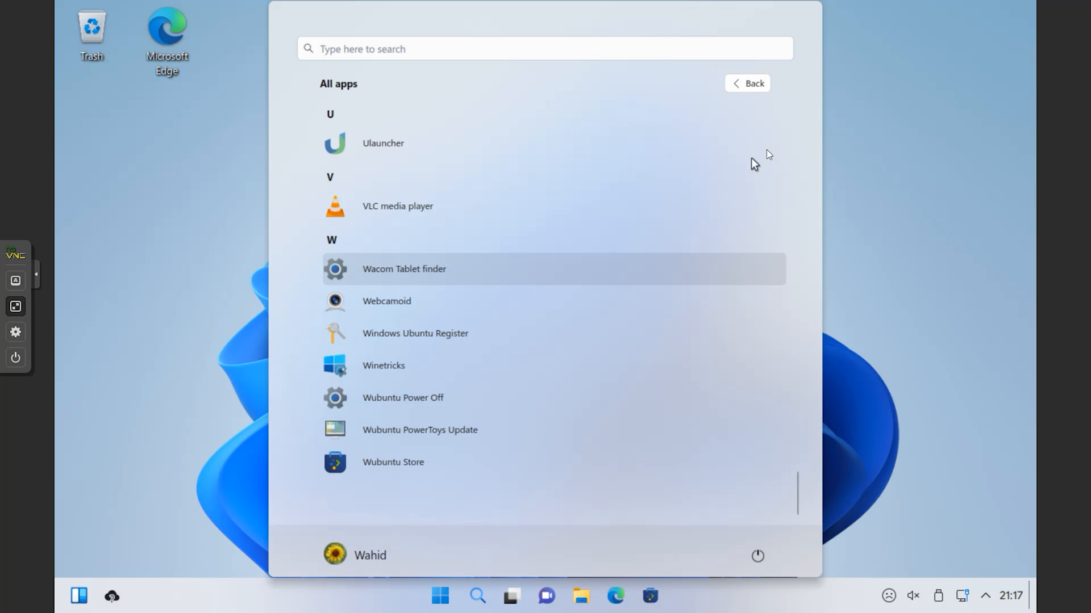
pyautogui.click(747, 83)
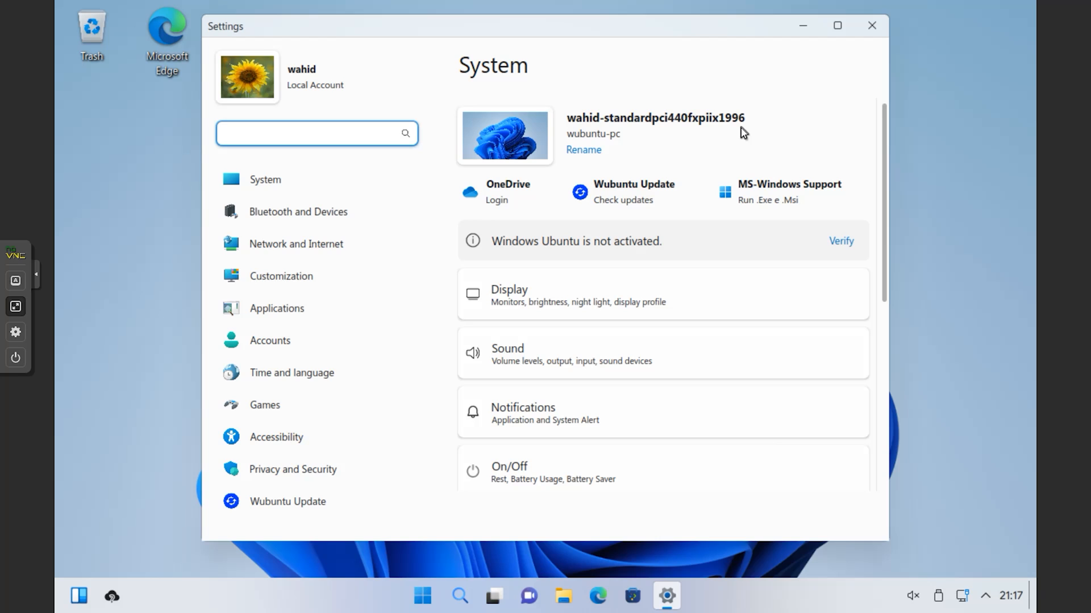
pyautogui.moveTo(649, 163)
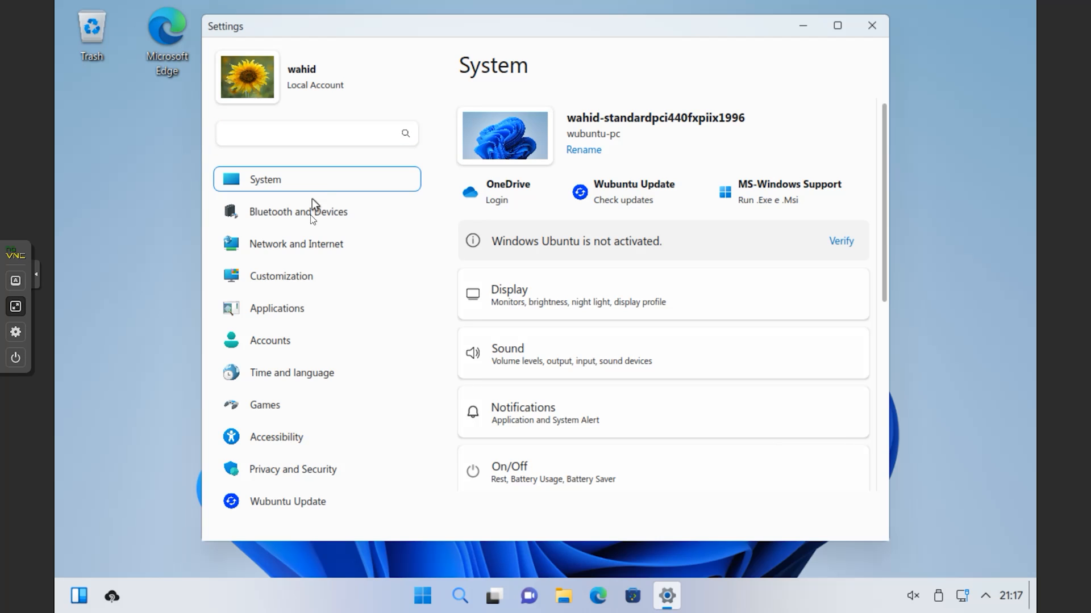
# - Visit the Network, Customization themes, Applications and Time and language pages, ending on Wubuntu Update
pyautogui.click(312, 244)
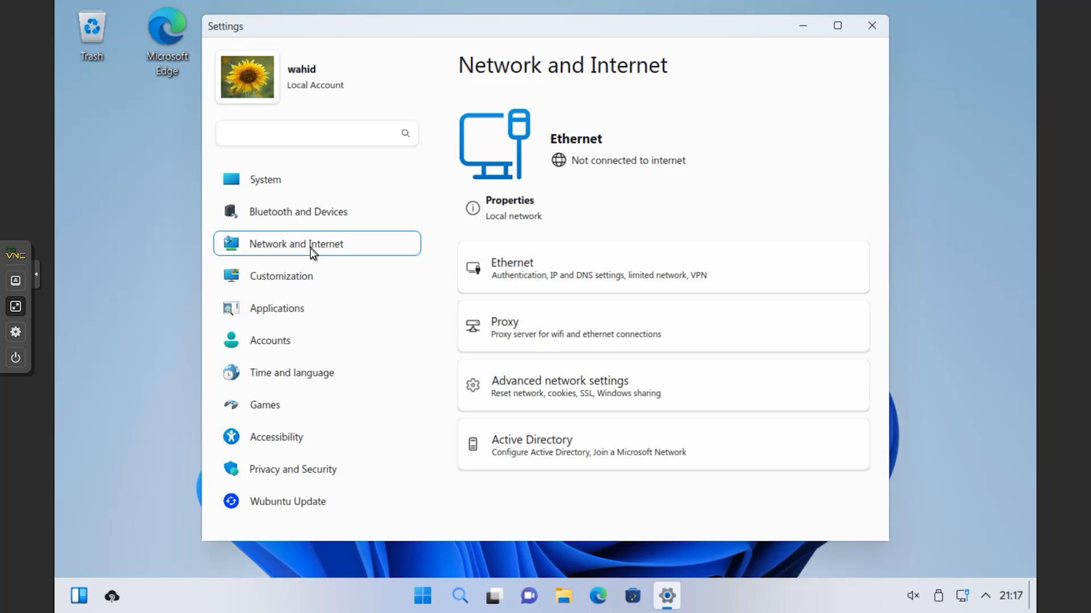
pyautogui.click(280, 277)
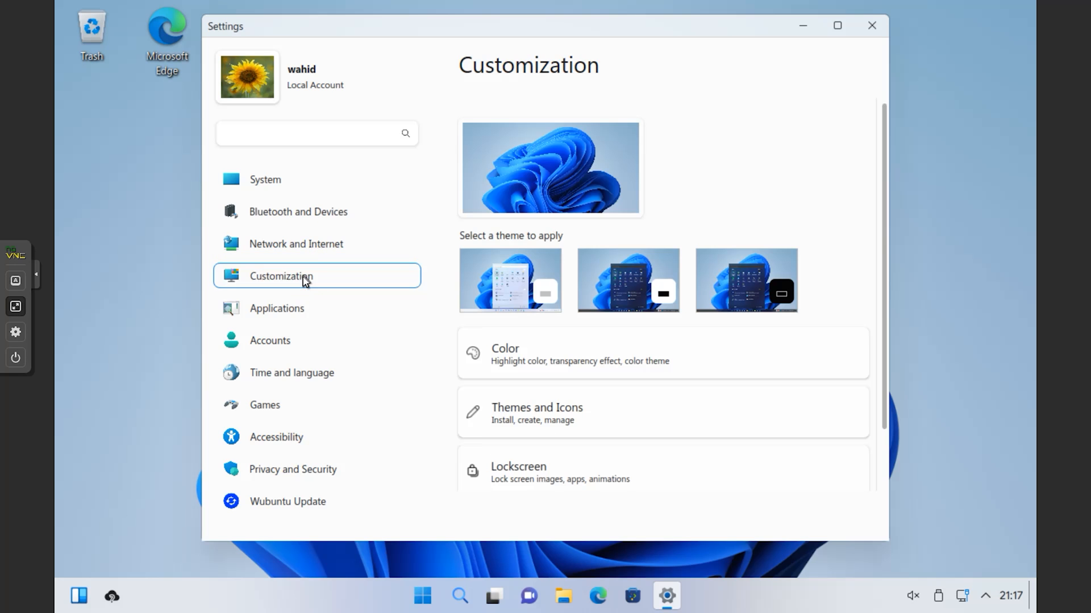
pyautogui.click(872, 26)
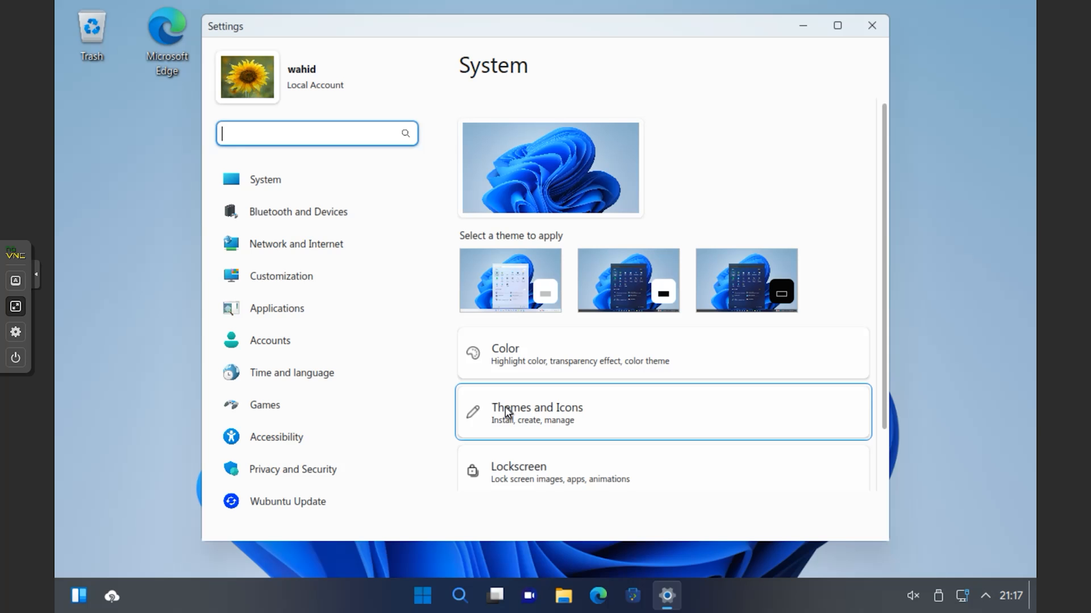
pyautogui.click(282, 276)
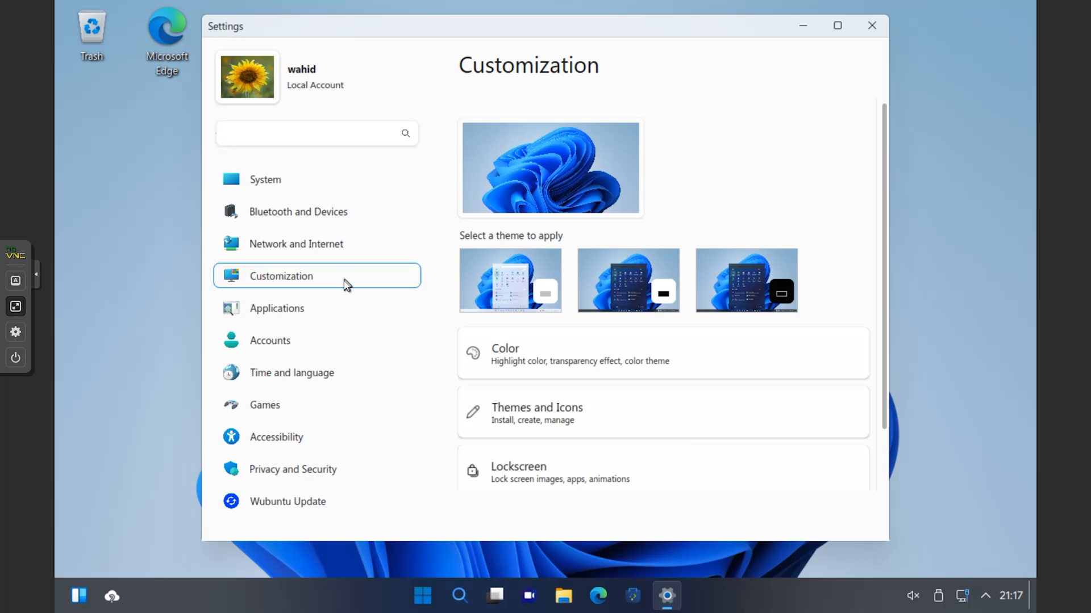
pyautogui.click(277, 308)
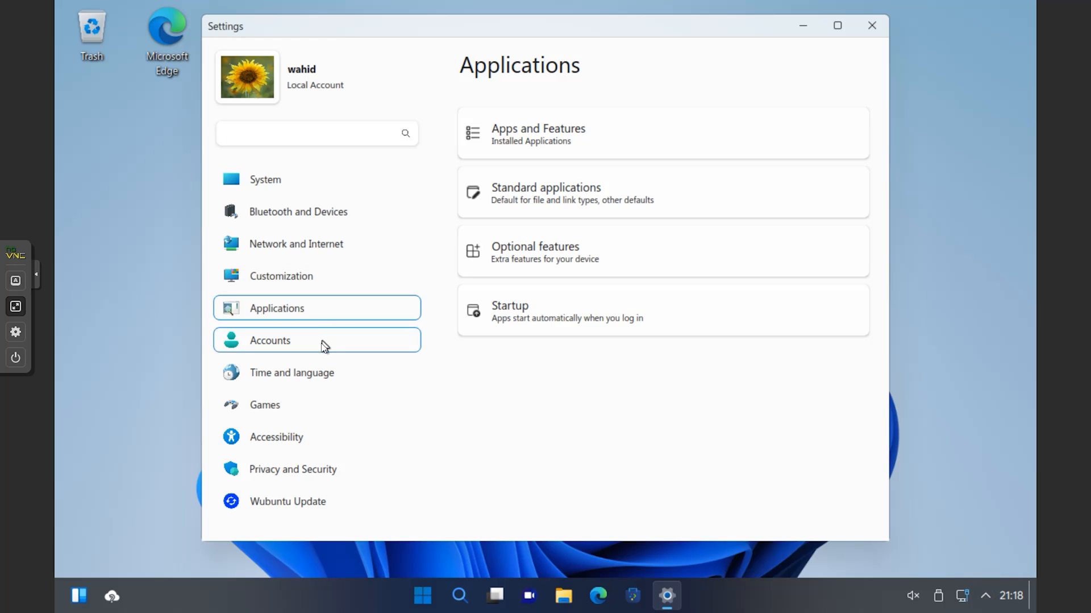
pyautogui.click(303, 373)
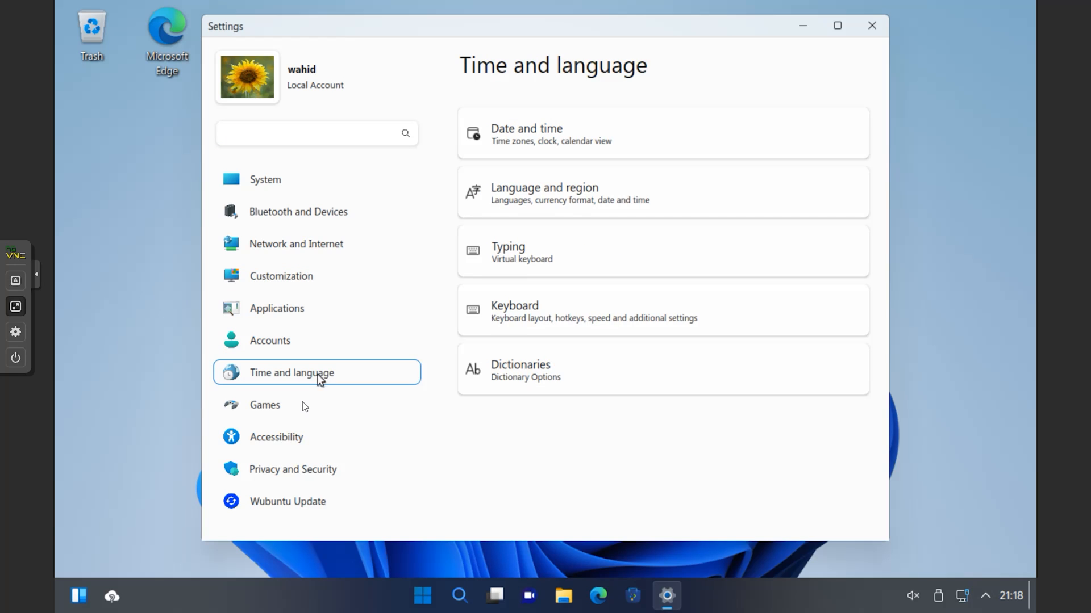
pyautogui.click(276, 436)
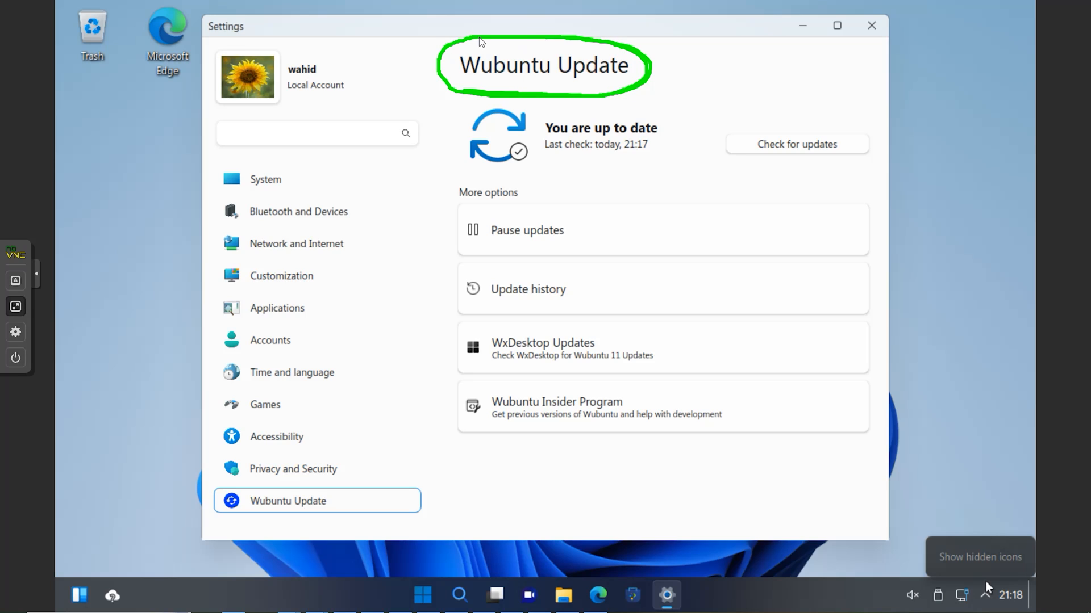
pyautogui.moveTo(638, 121)
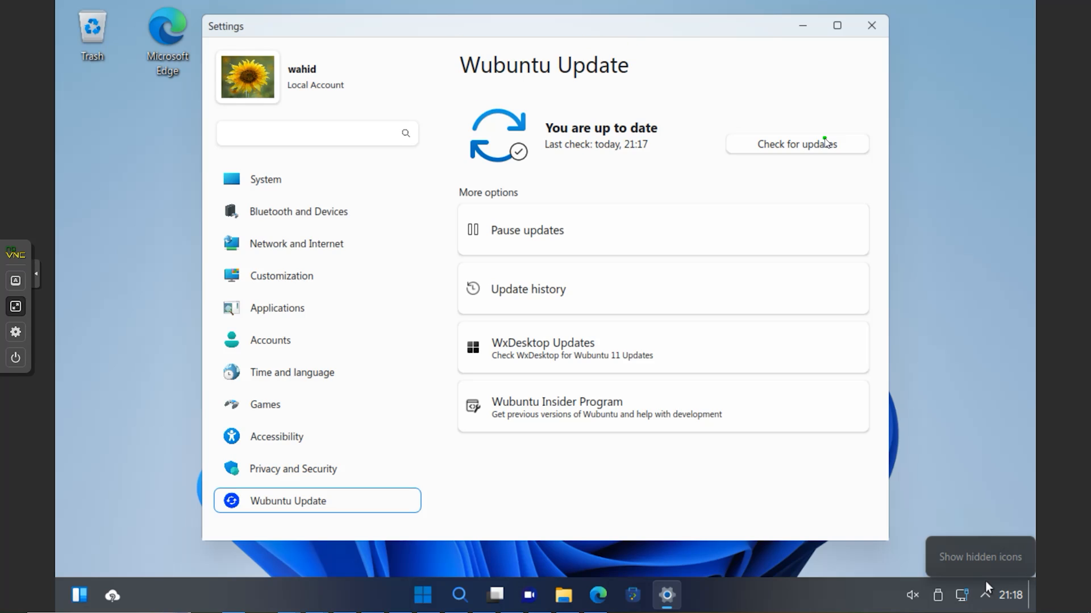
pyautogui.moveTo(879, 581)
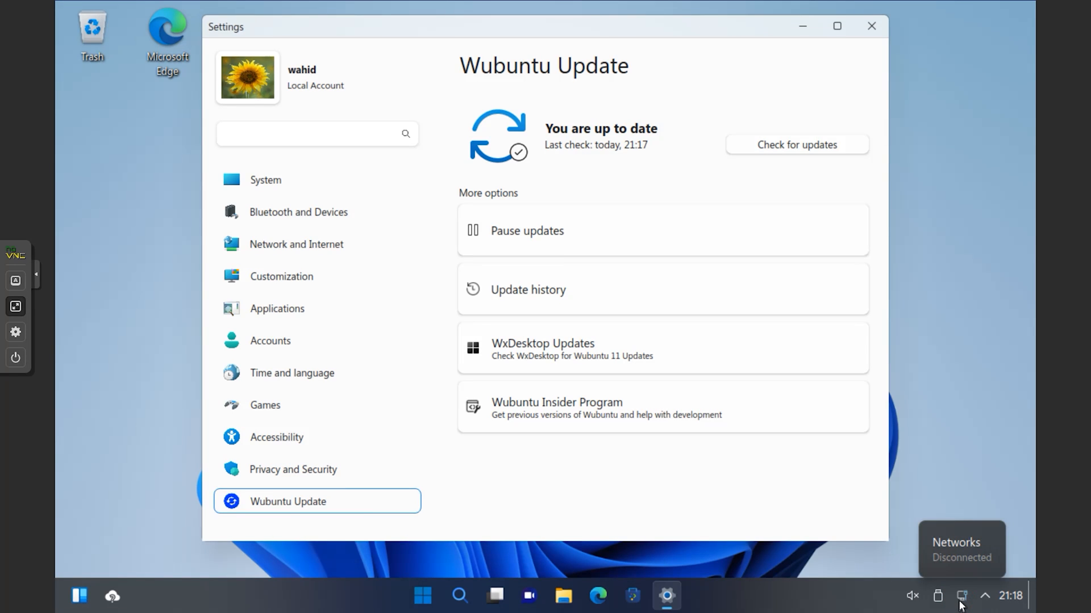
# - Check Wired connection 1 in the system-tray networks panel, then close Settings
pyautogui.click(962, 595)
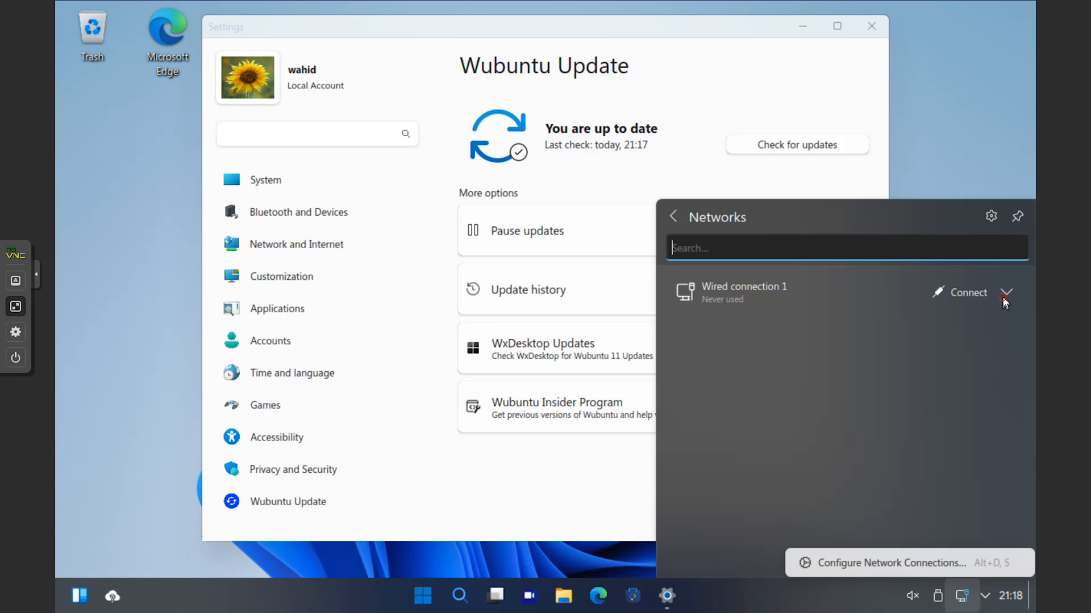
pyautogui.click(1006, 294)
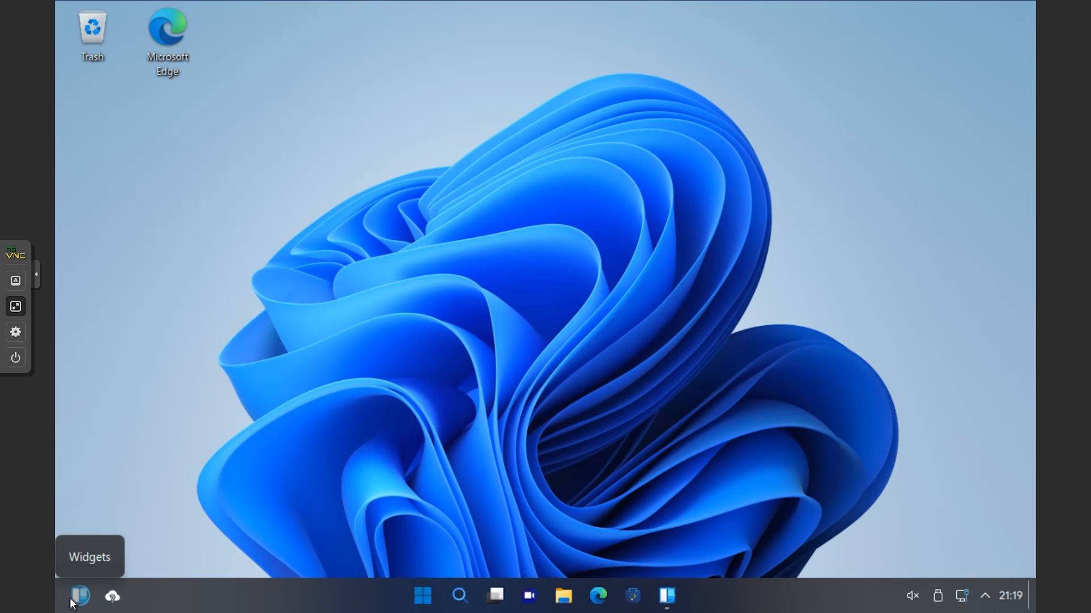
# - Open the Widgets gallery and scroll through it down to Window list
pyautogui.click(80, 596)
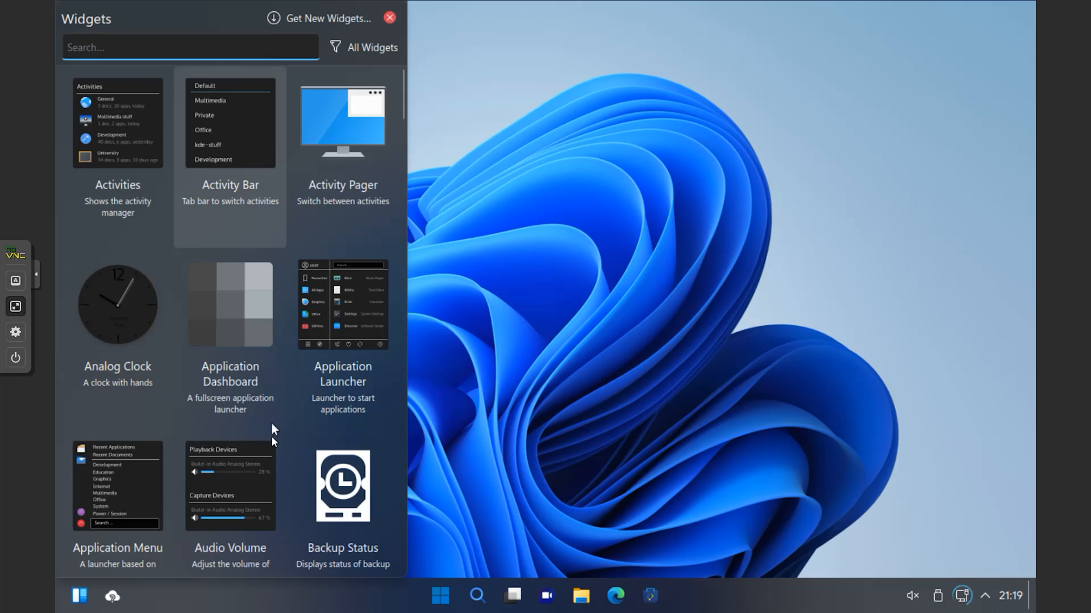
pyautogui.scroll(-3)
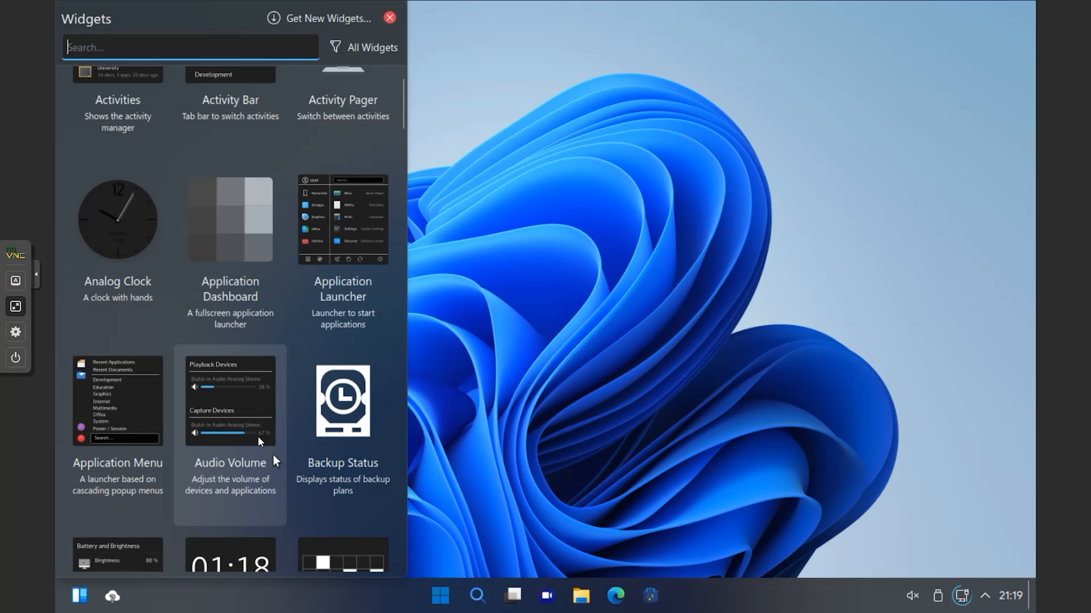
pyautogui.moveTo(234, 411)
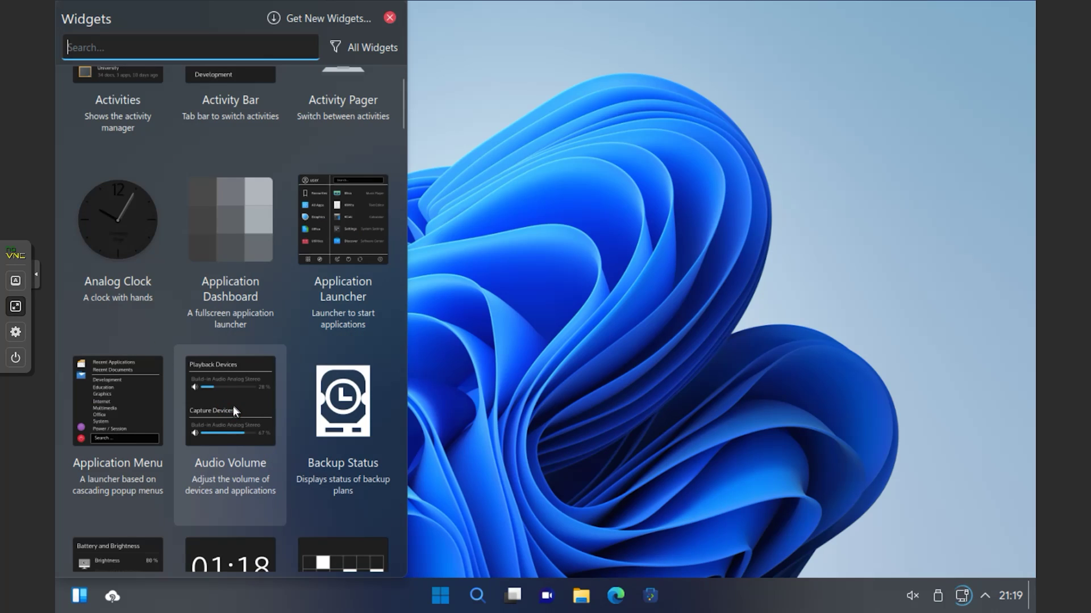
pyautogui.scroll(-3)
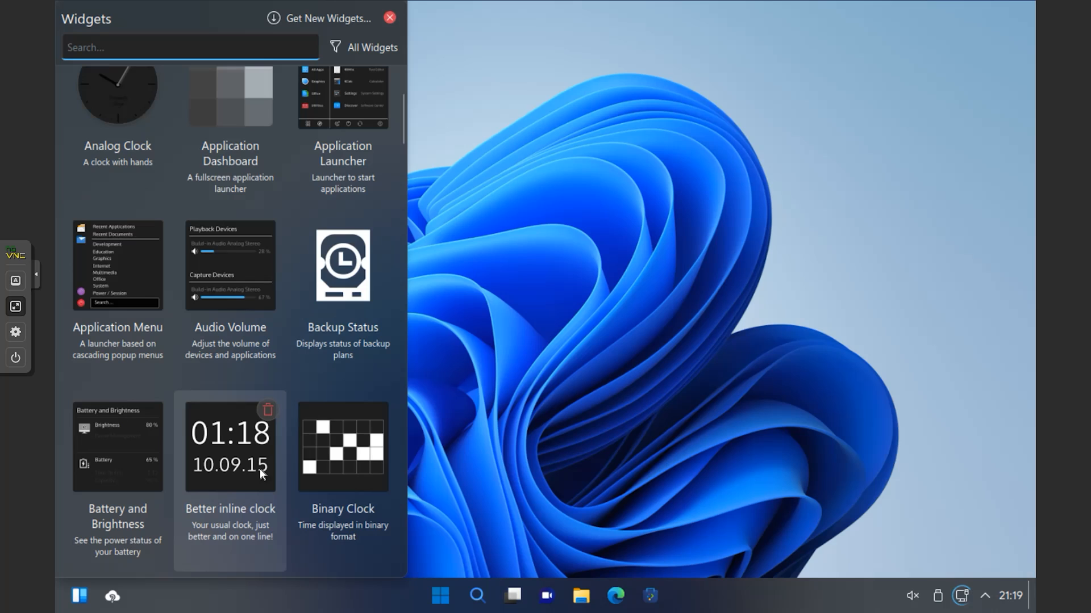
pyautogui.scroll(-3)
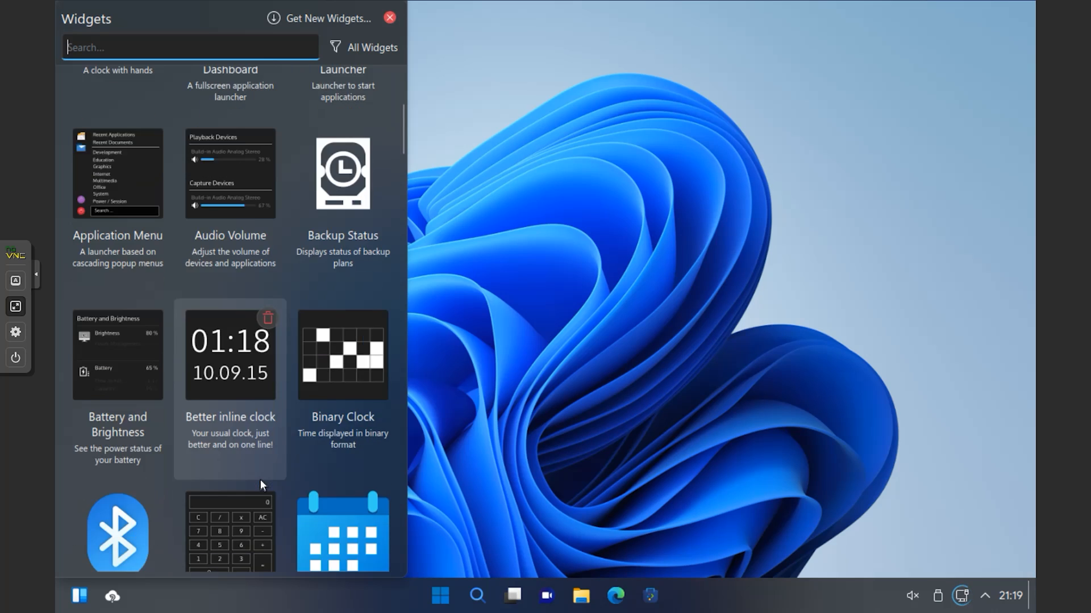
pyautogui.scroll(-3)
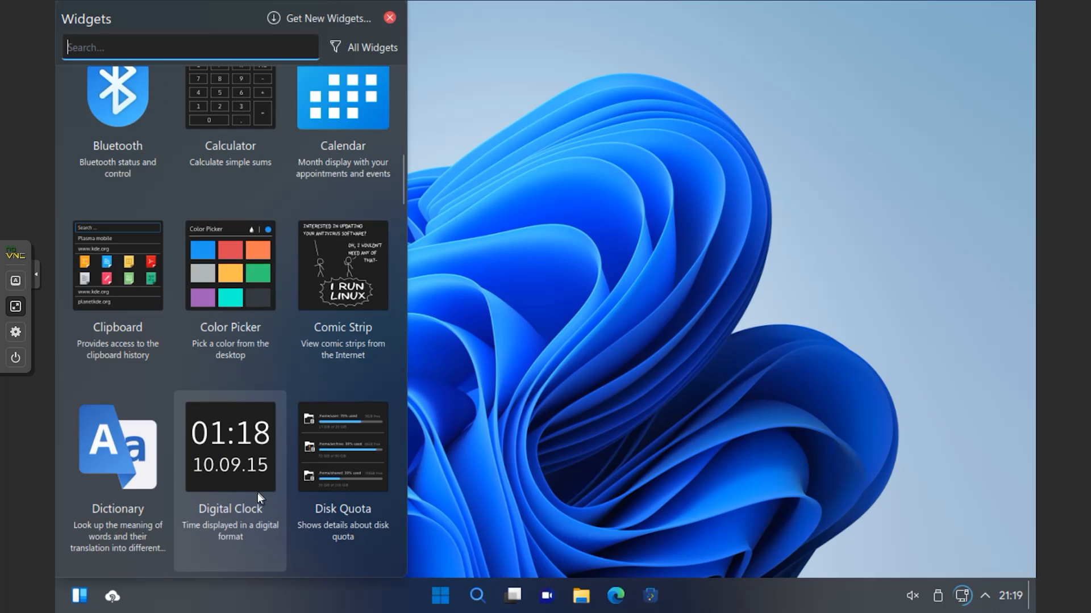
pyautogui.scroll(-3)
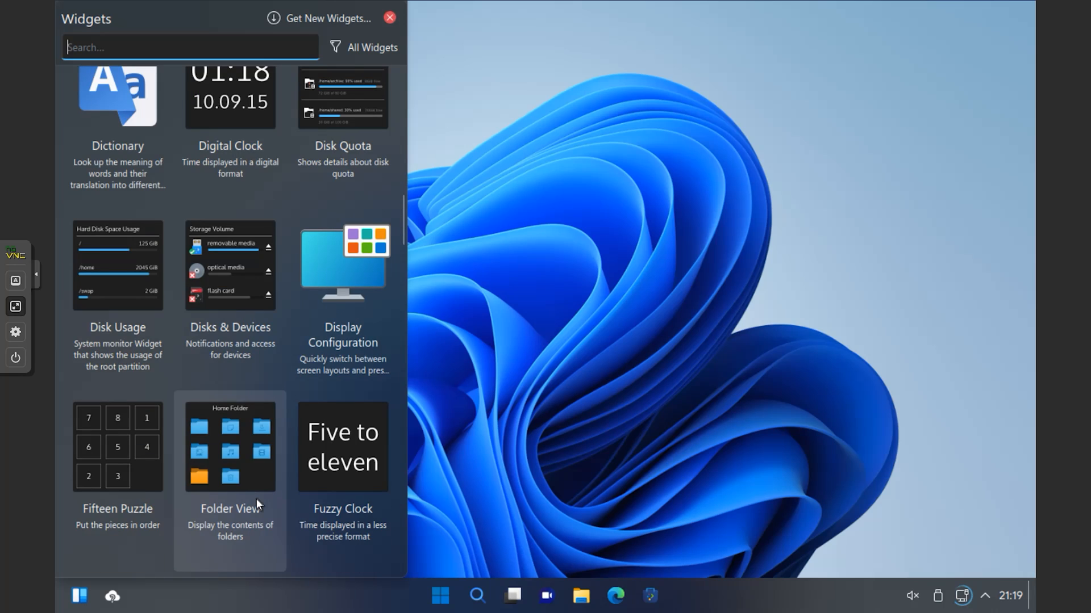
pyautogui.scroll(-3)
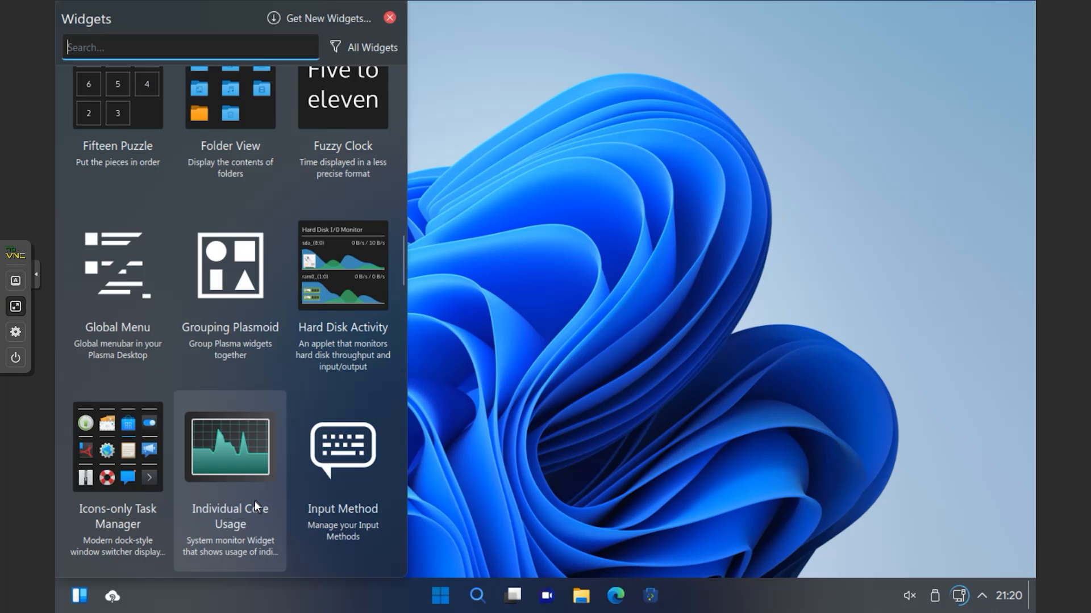
pyautogui.scroll(-3)
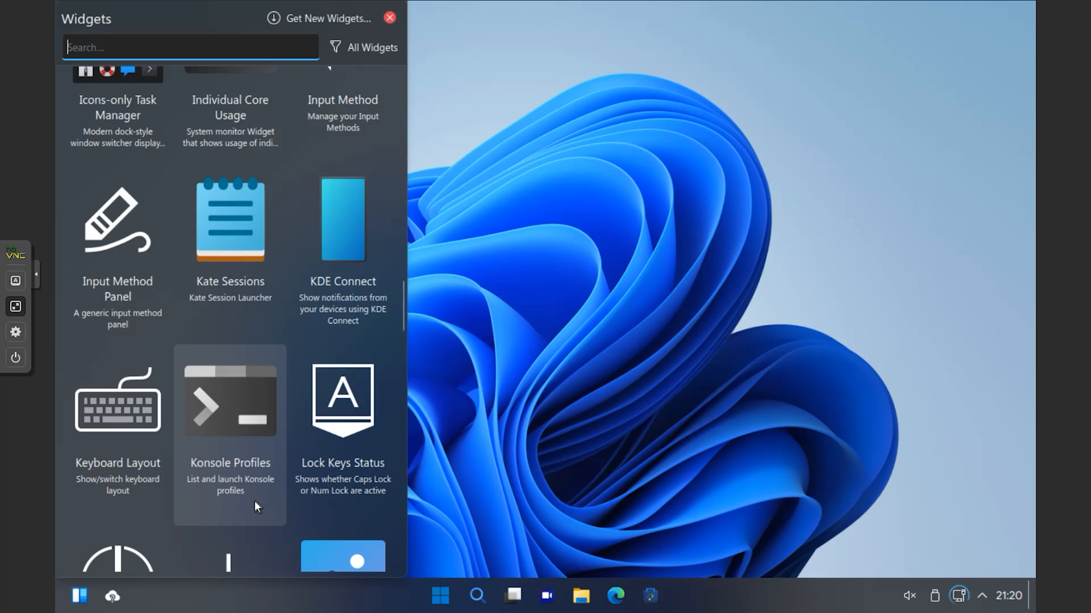
pyautogui.scroll(-3)
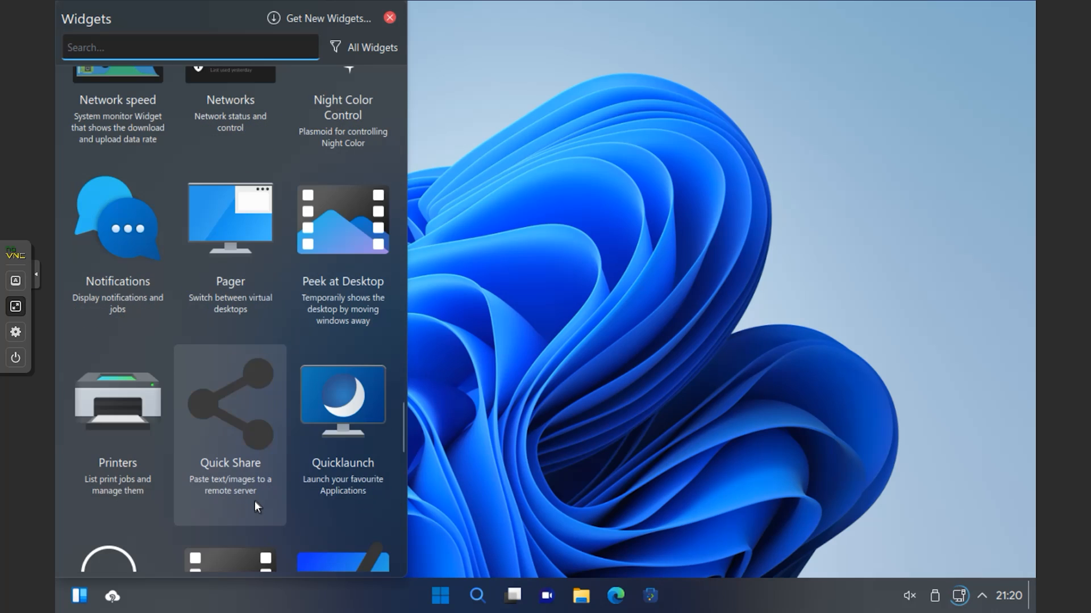
pyautogui.scroll(-3)
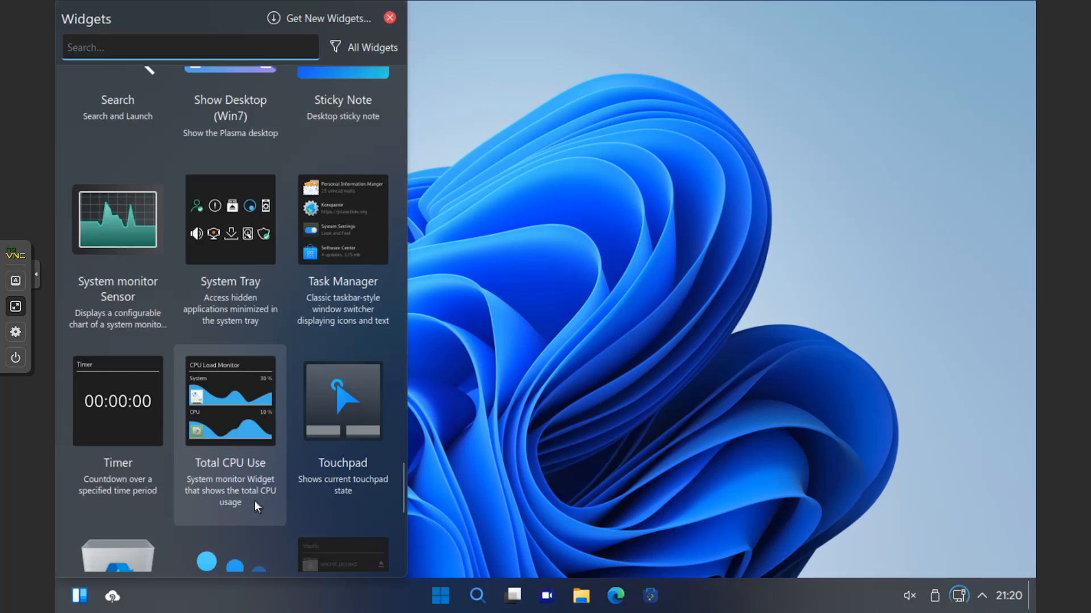
pyautogui.scroll(-3)
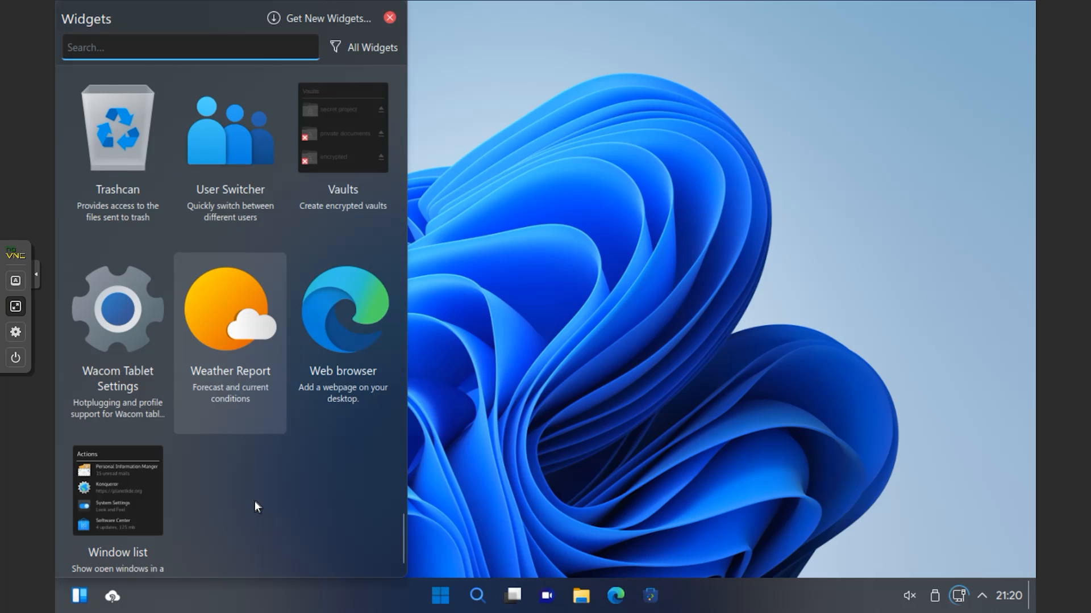
pyautogui.moveTo(242, 321)
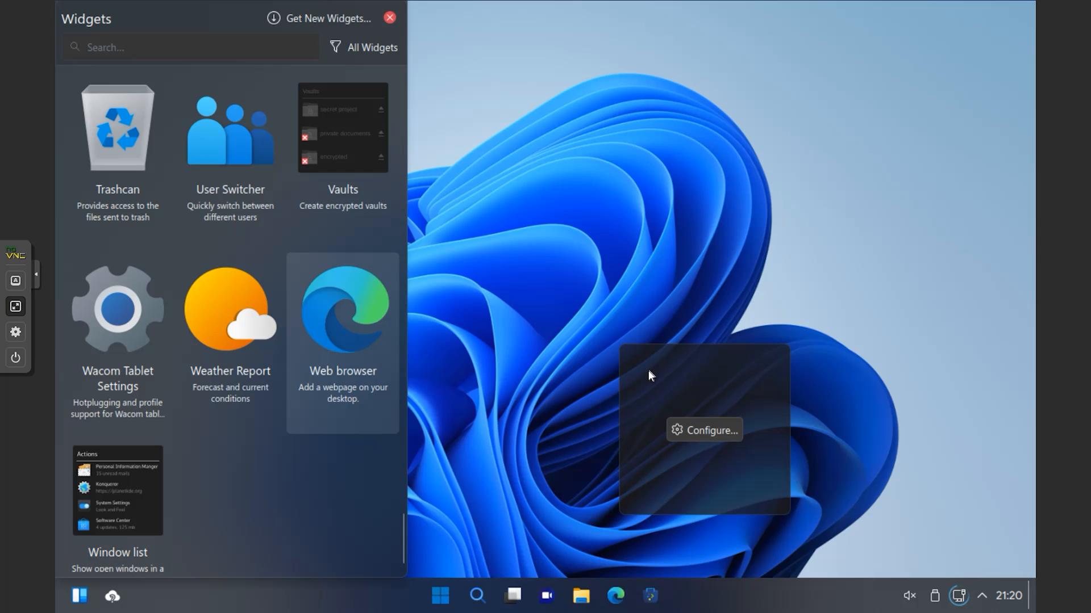
pyautogui.moveTo(690, 409)
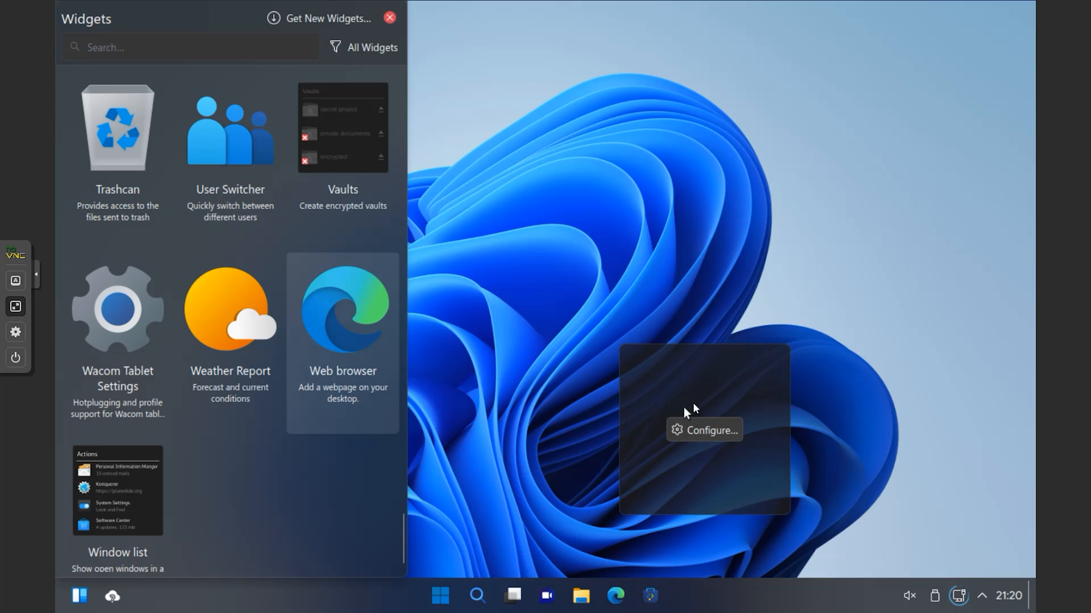
pyautogui.moveTo(649, 313)
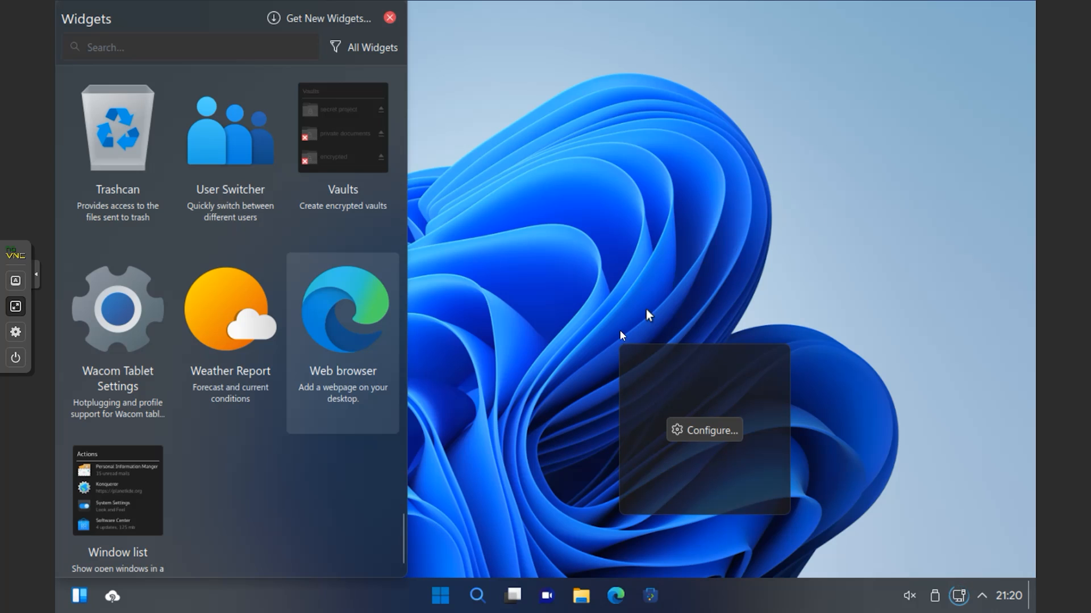
pyautogui.moveTo(573, 360)
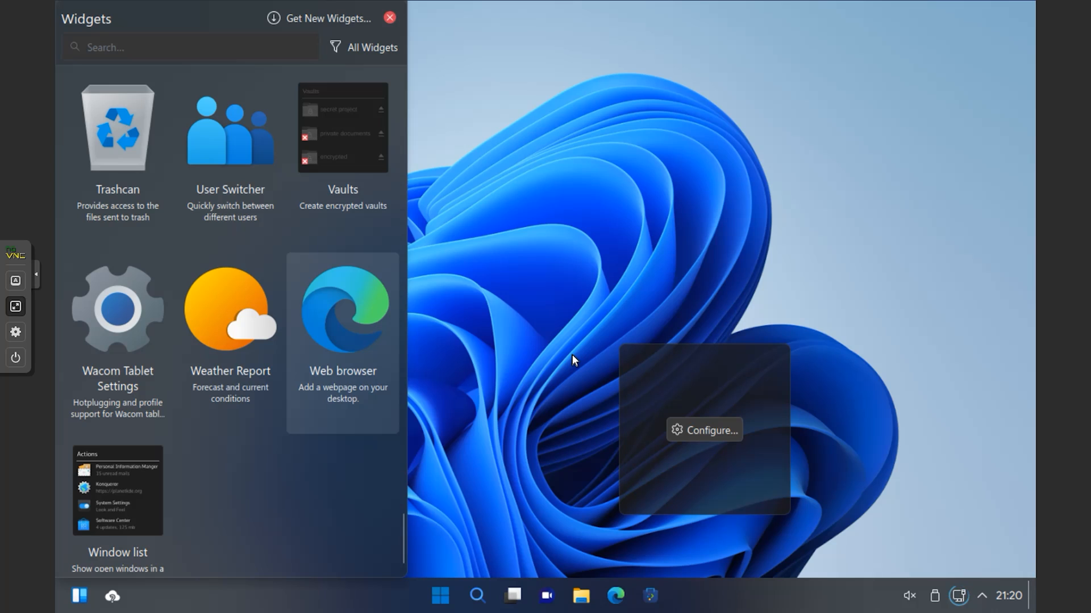
pyautogui.moveTo(461, 563)
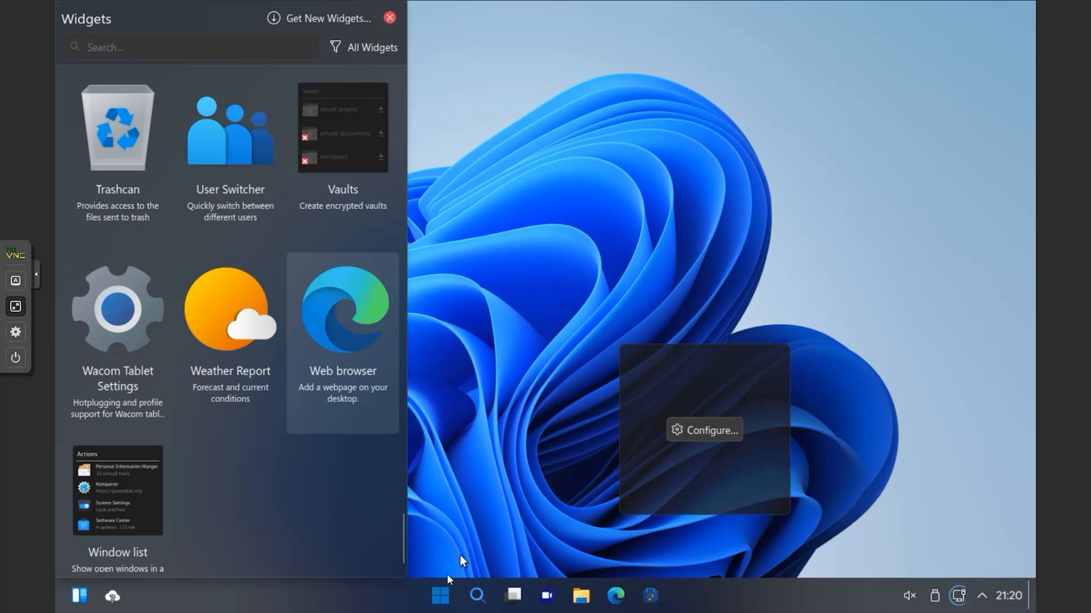
pyautogui.moveTo(439, 594)
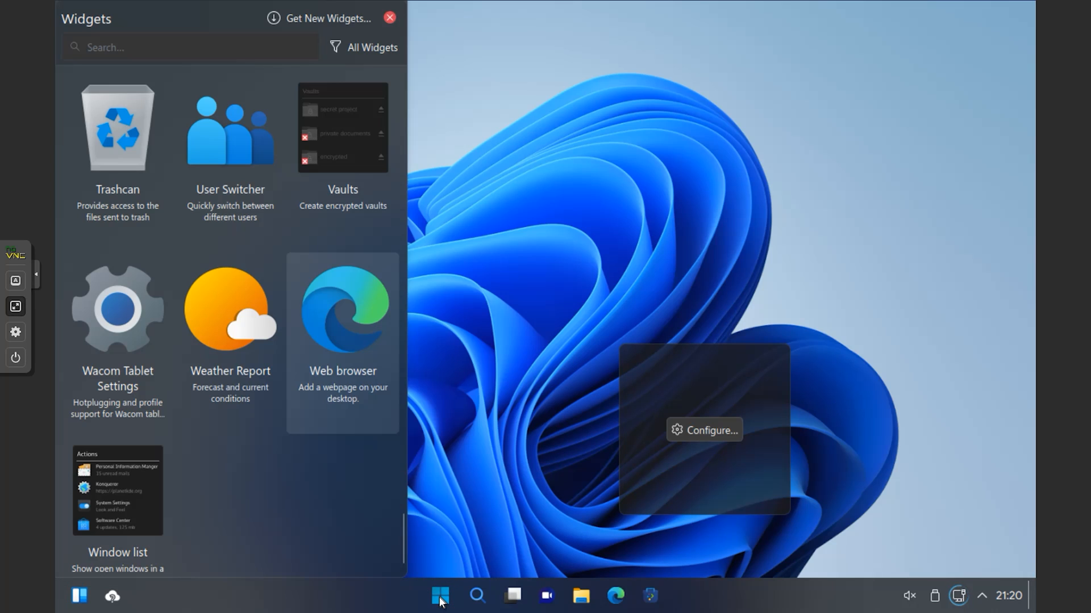
# - Restart the system from the Start menu's power options
pyautogui.click(440, 594)
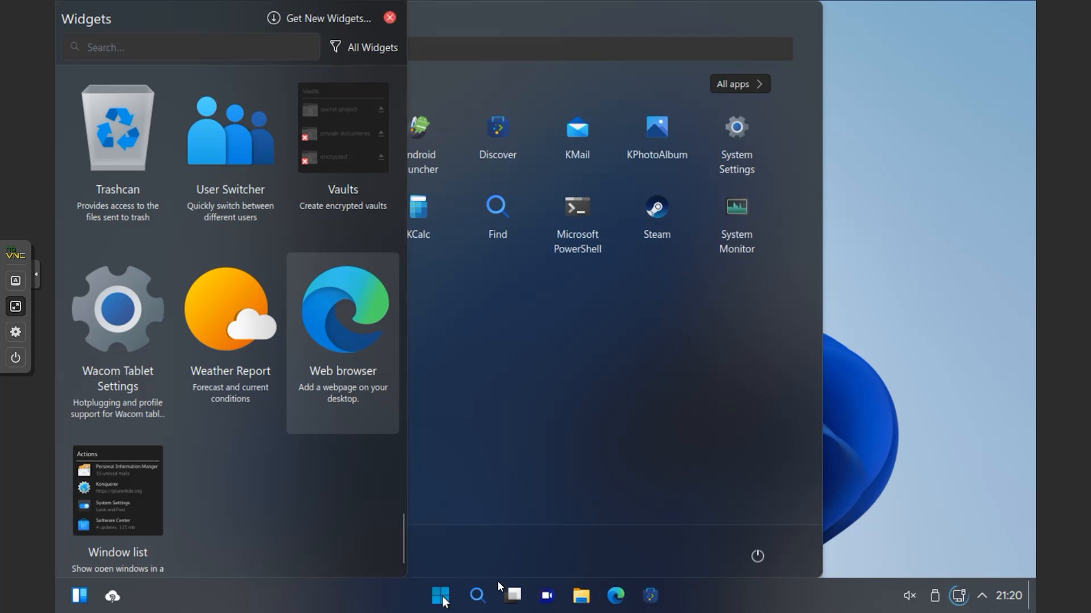
pyautogui.moveTo(756, 559)
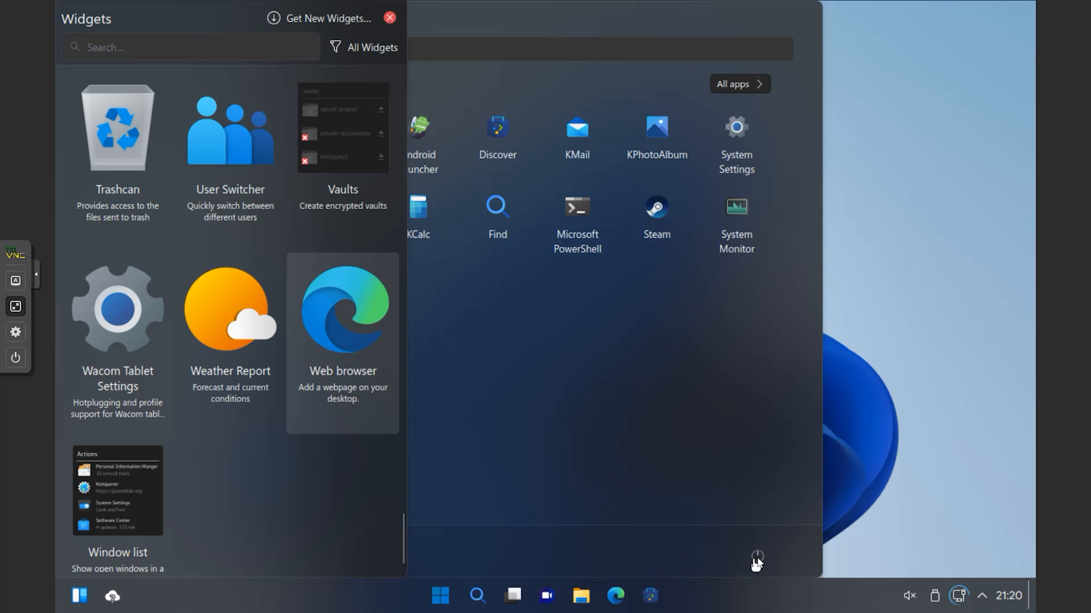
pyautogui.click(755, 554)
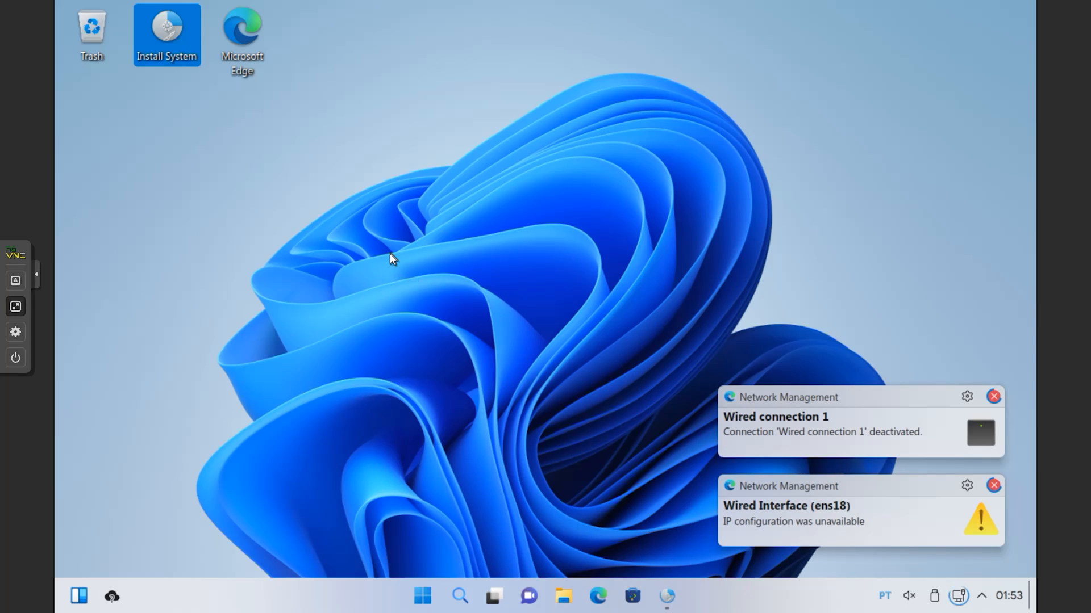
# - Launch the installer, keep American English, New York and US keyboard, and choose Erase disk
pyautogui.doubleClick(167, 25)
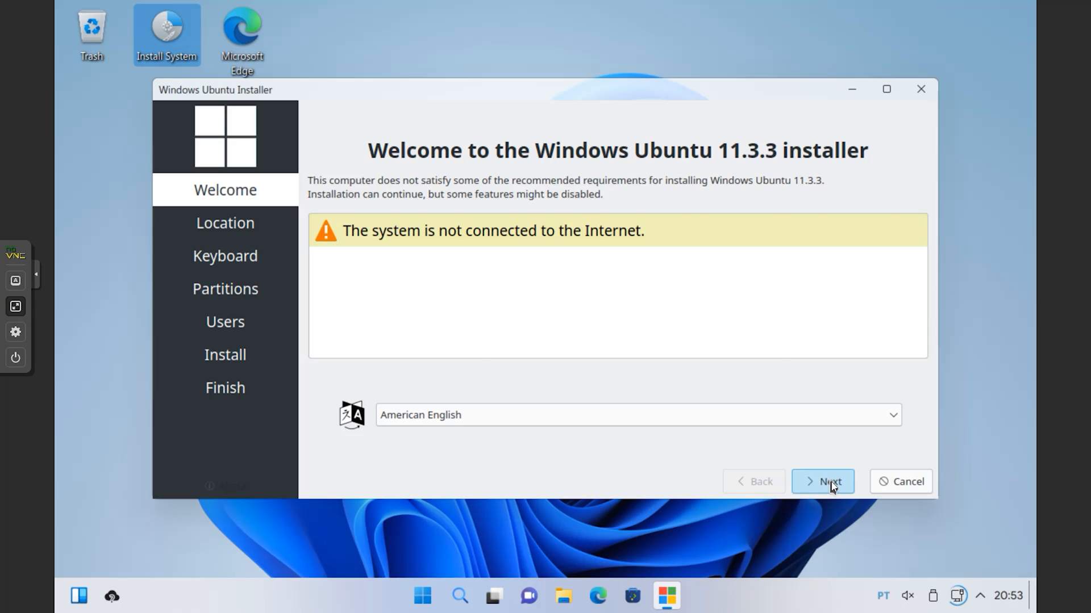
pyautogui.click(824, 482)
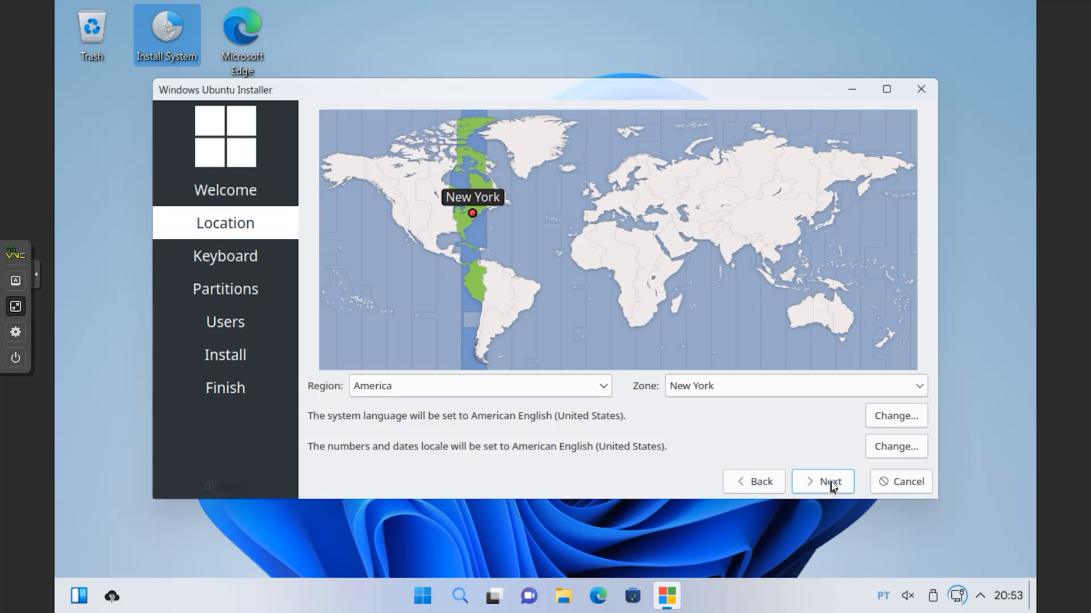
pyautogui.click(822, 481)
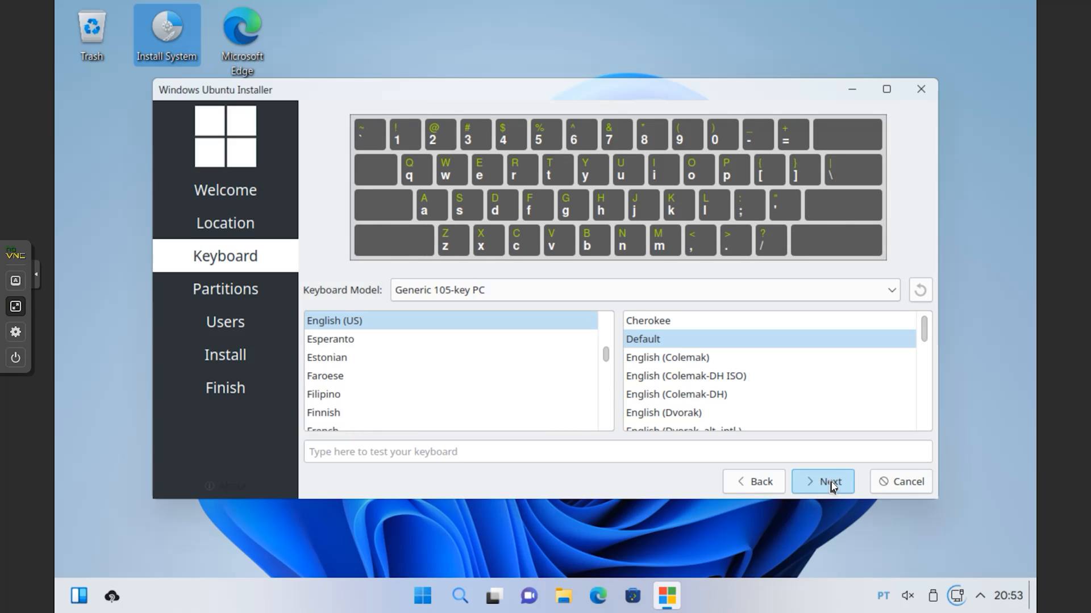
pyautogui.click(823, 482)
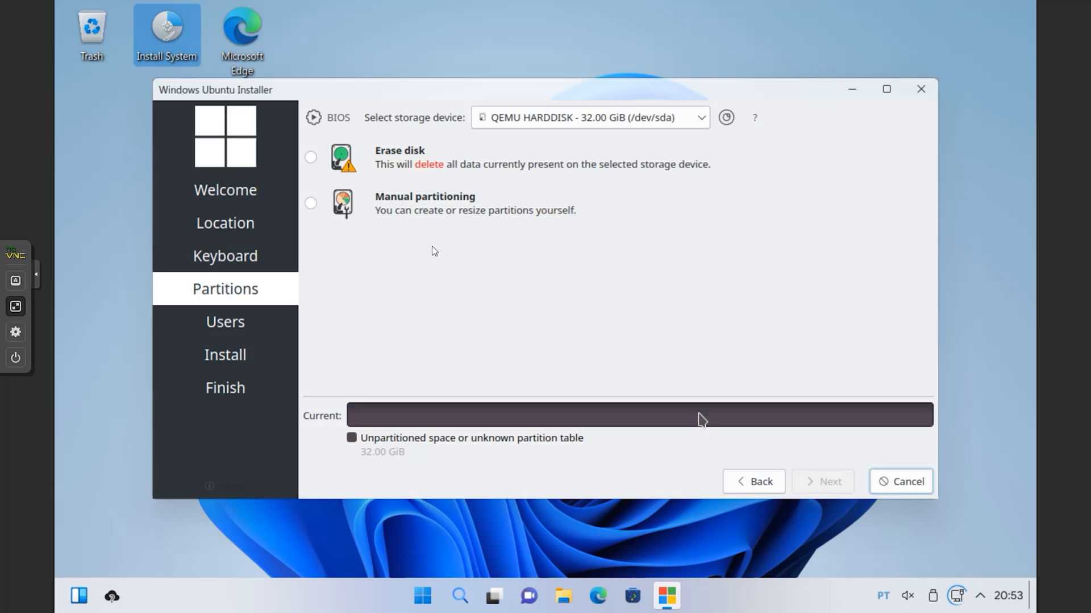
pyautogui.click(310, 158)
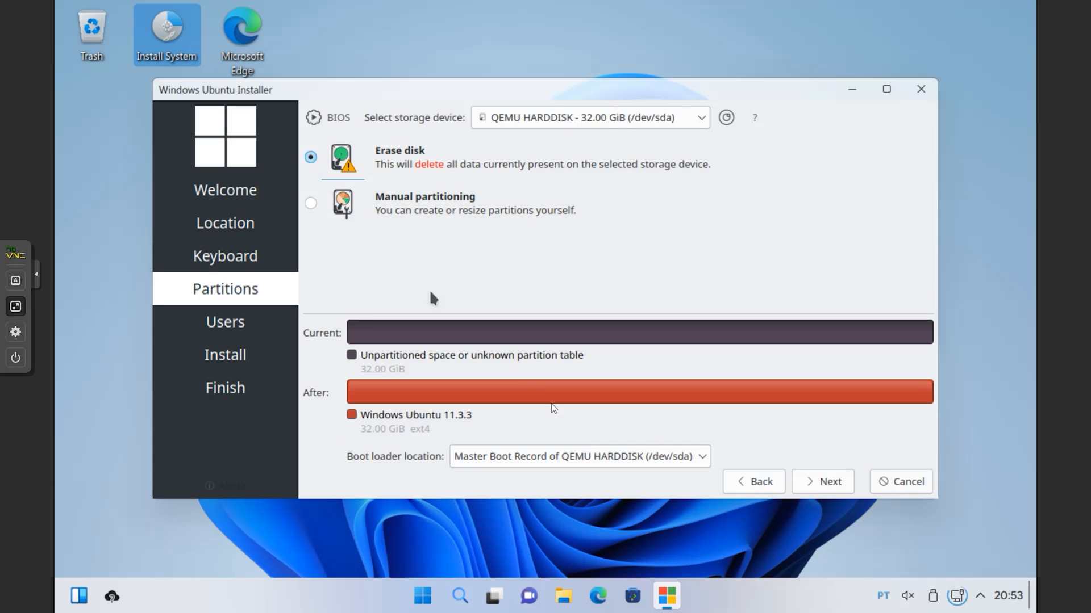
pyautogui.click(822, 482)
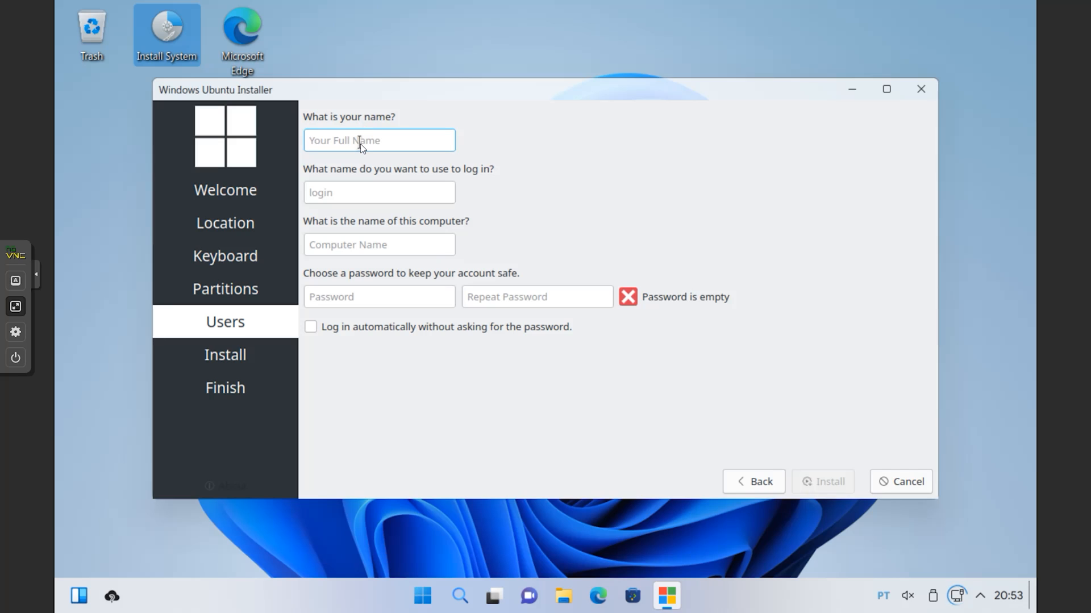
pyautogui.write('Wahi')
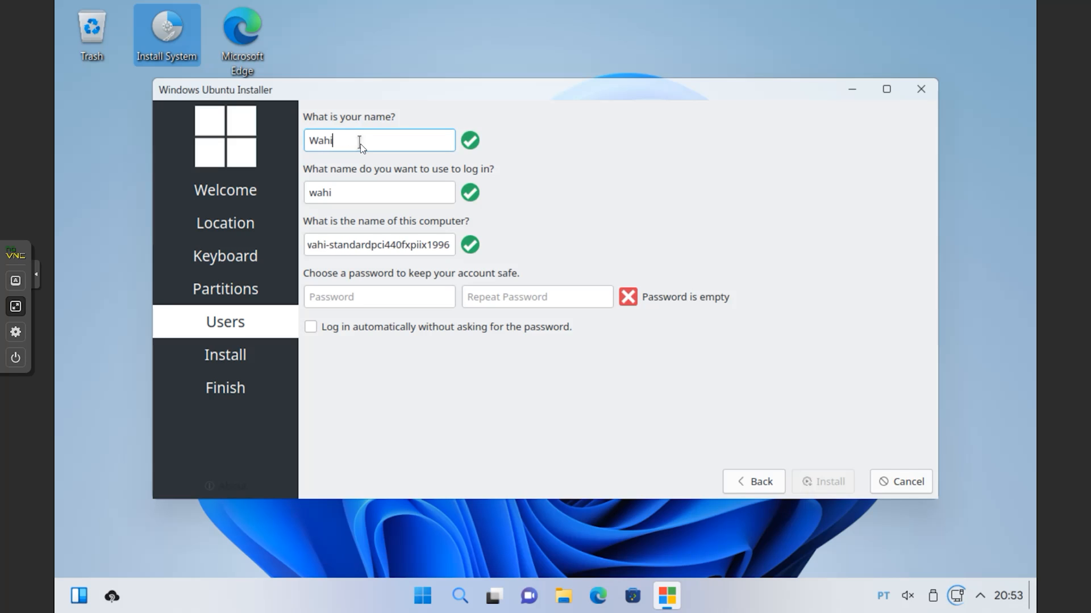
pyautogui.write('d')
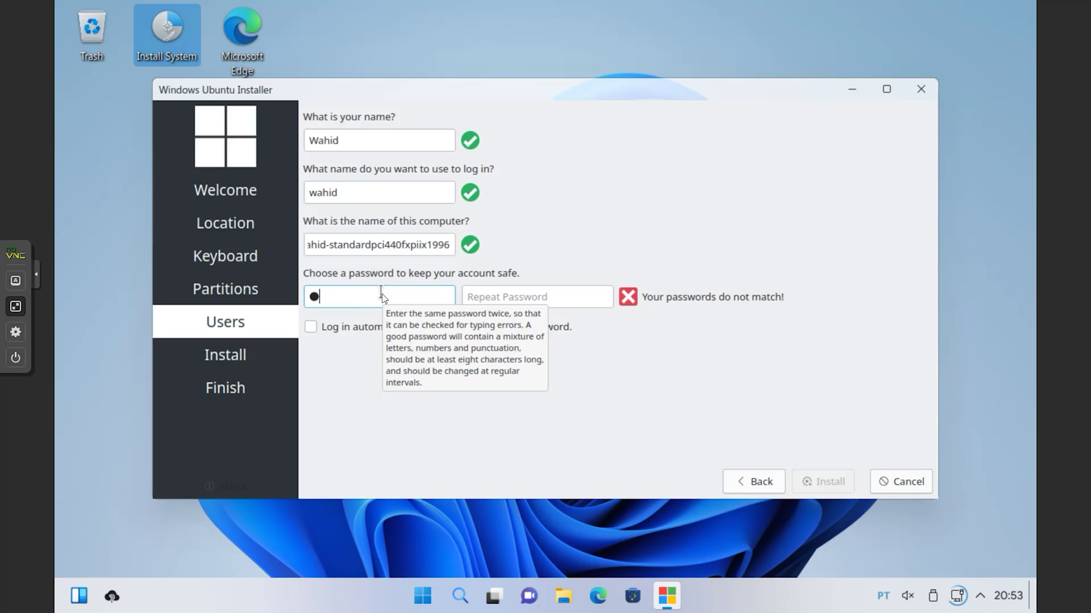
pyautogui.write('a')
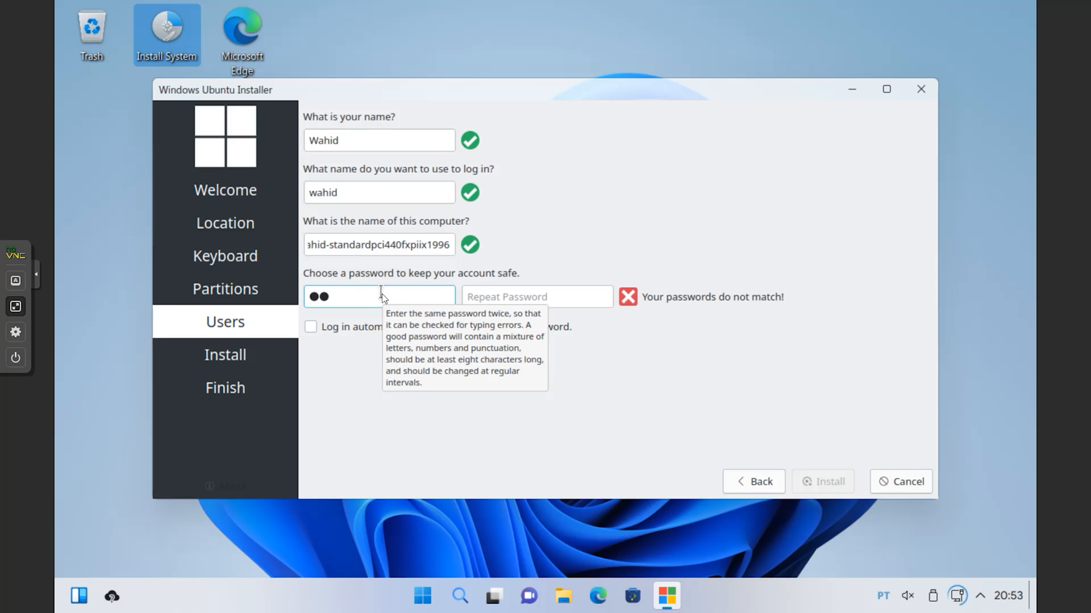
pyautogui.write('password')
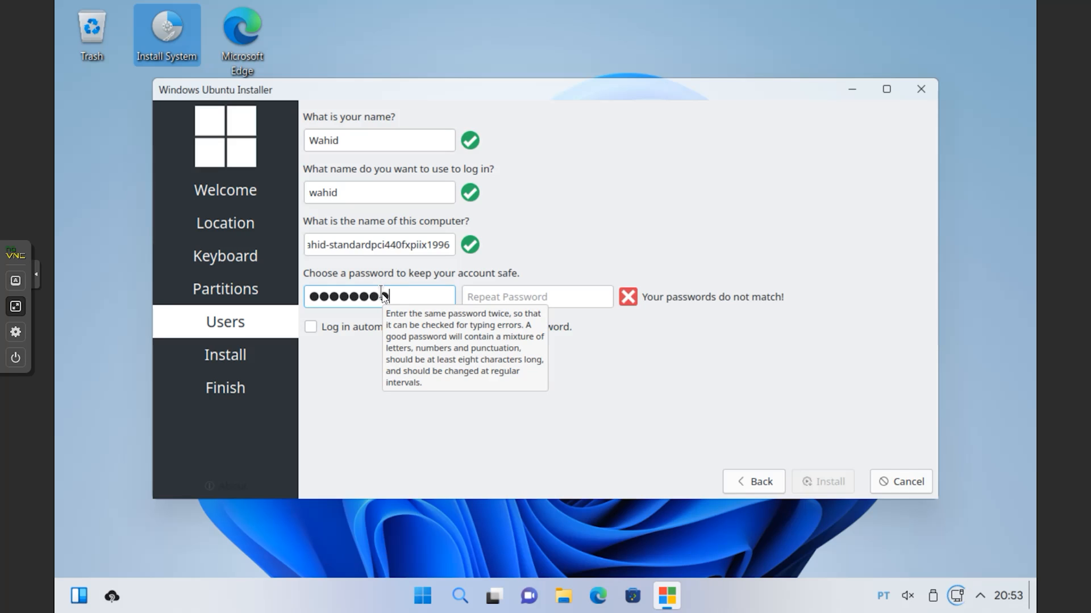
pyautogui.click(505, 297)
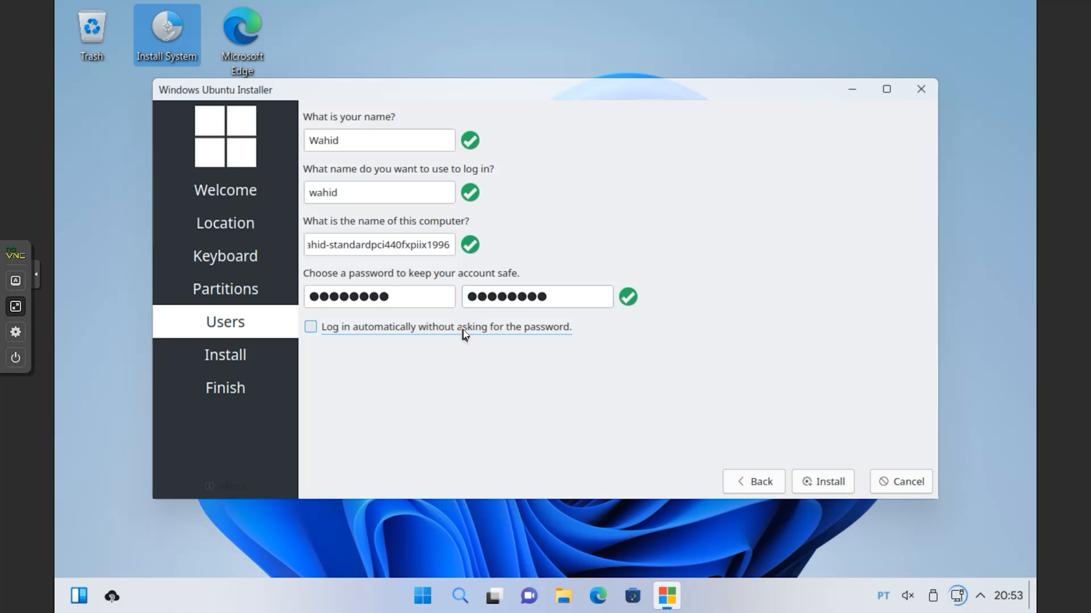
pyautogui.click(310, 327)
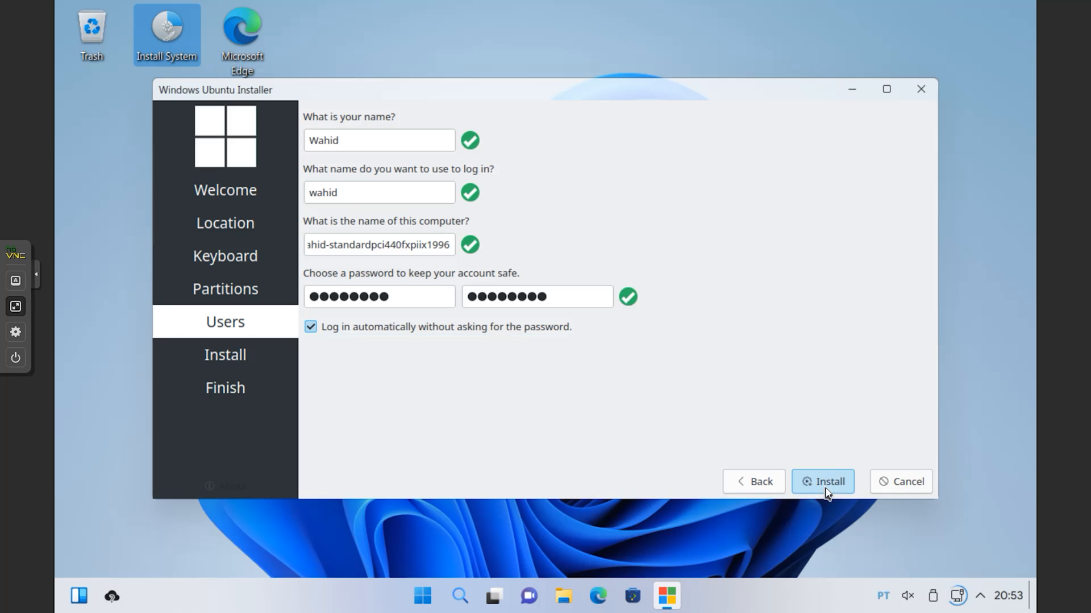
pyautogui.click(823, 482)
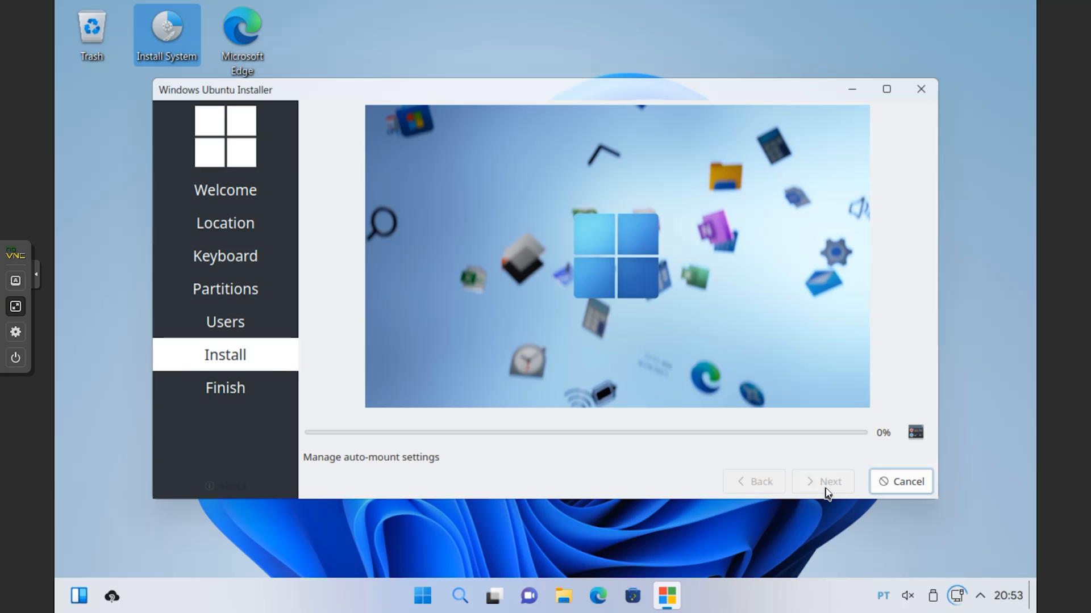